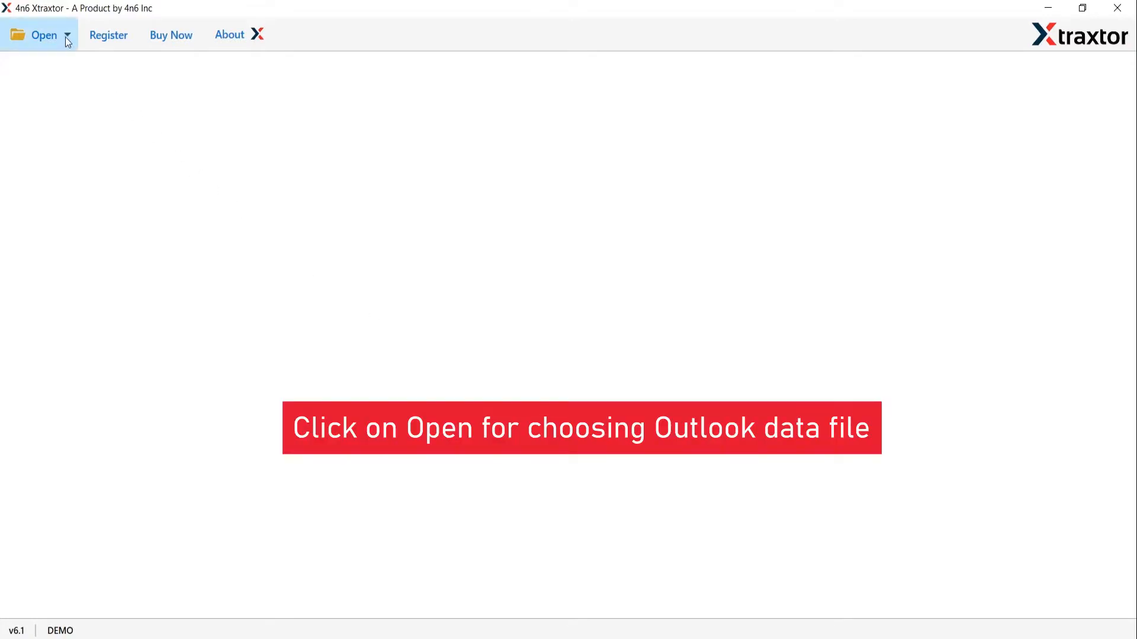
# Load the configured Outlook .ost data file via Open > Outlook Data Files.
pyautogui.click(42, 35)
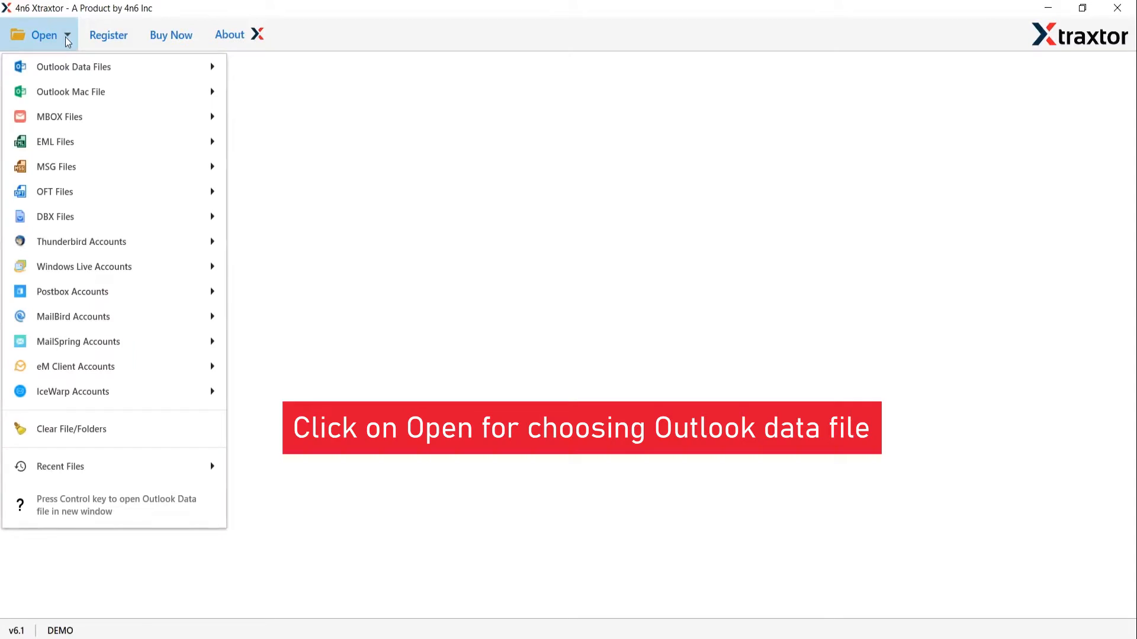
pyautogui.moveTo(84, 45)
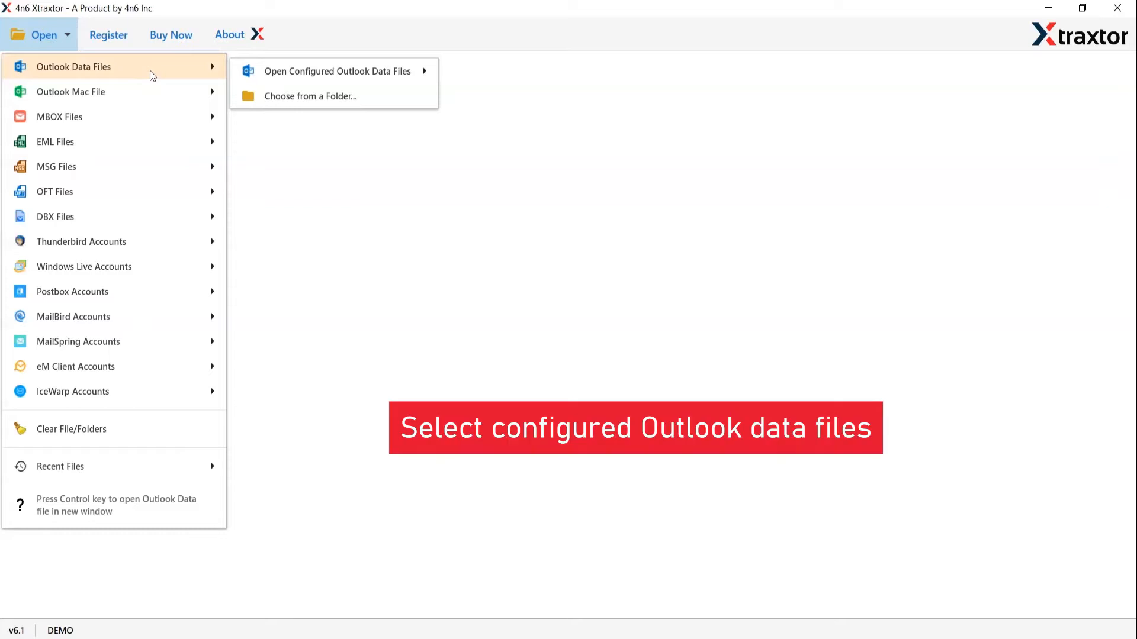
pyautogui.moveTo(168, 75)
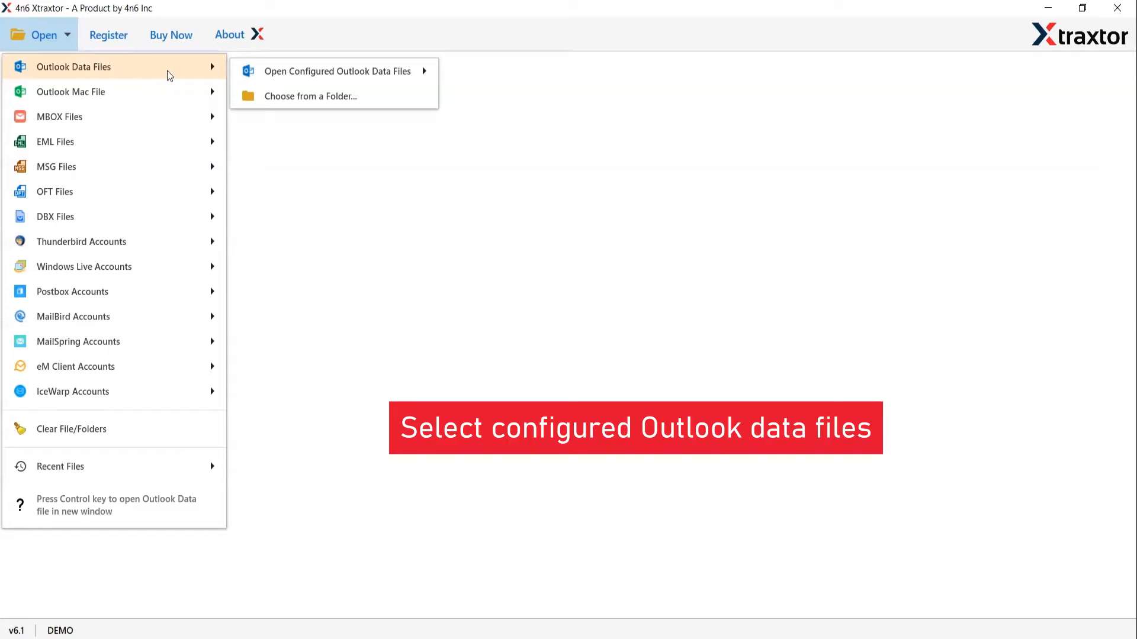
pyautogui.moveTo(336, 72)
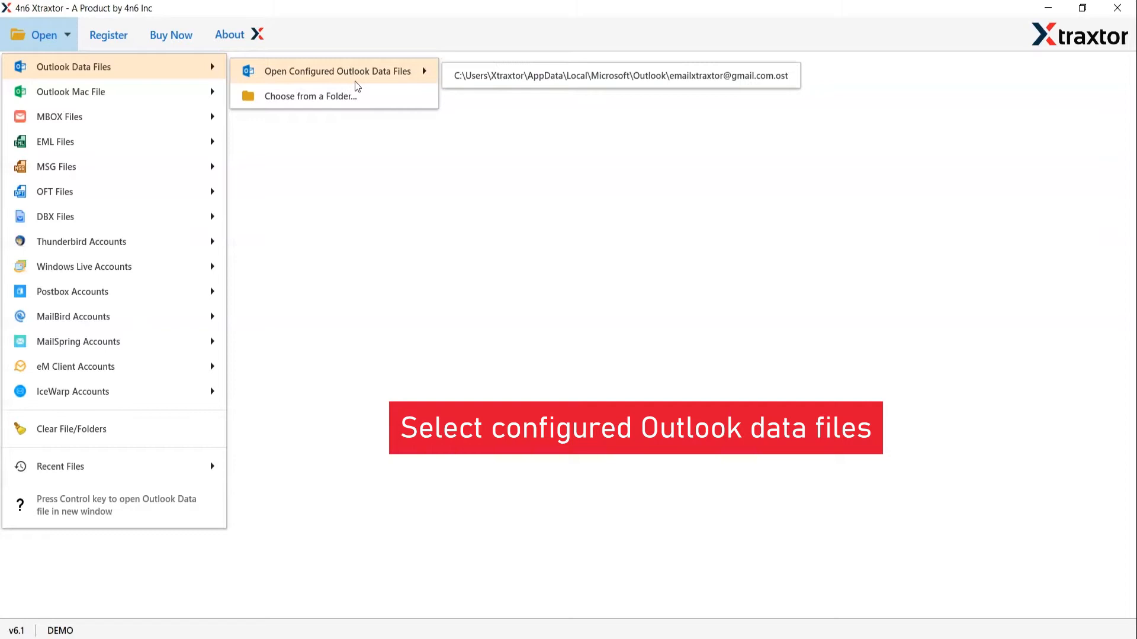
pyautogui.moveTo(359, 81)
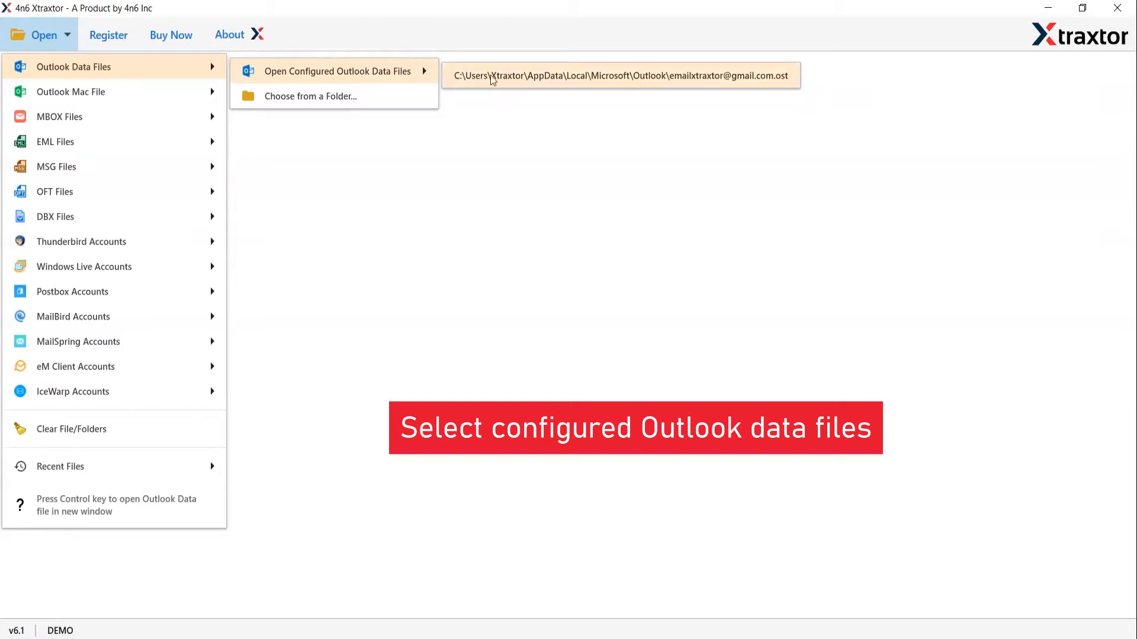
pyautogui.moveTo(571, 90)
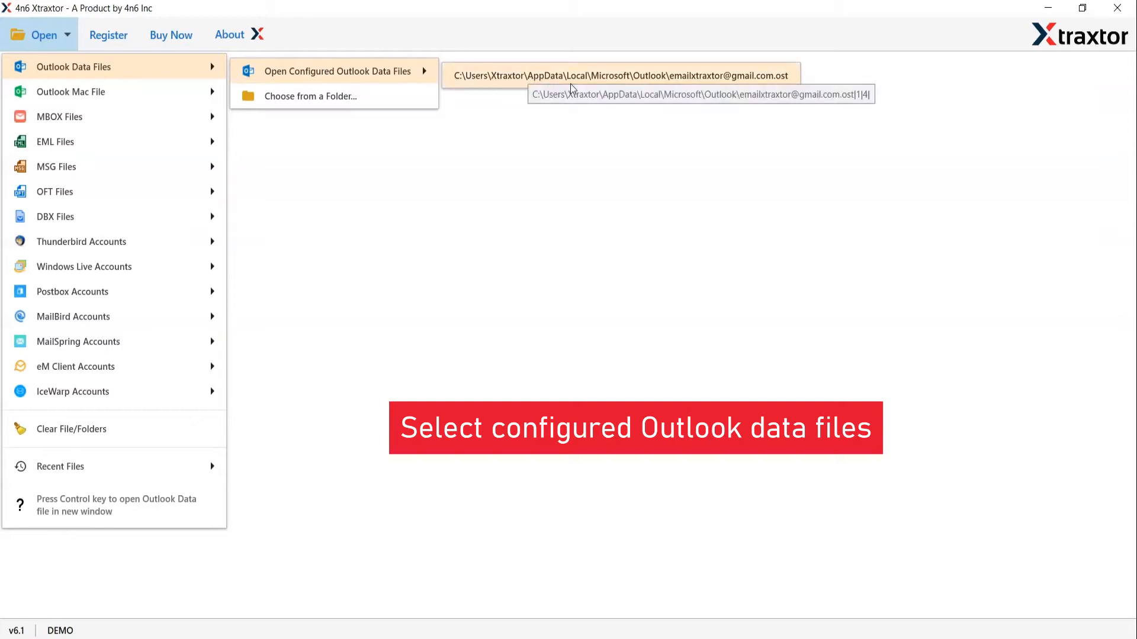
pyautogui.click(619, 75)
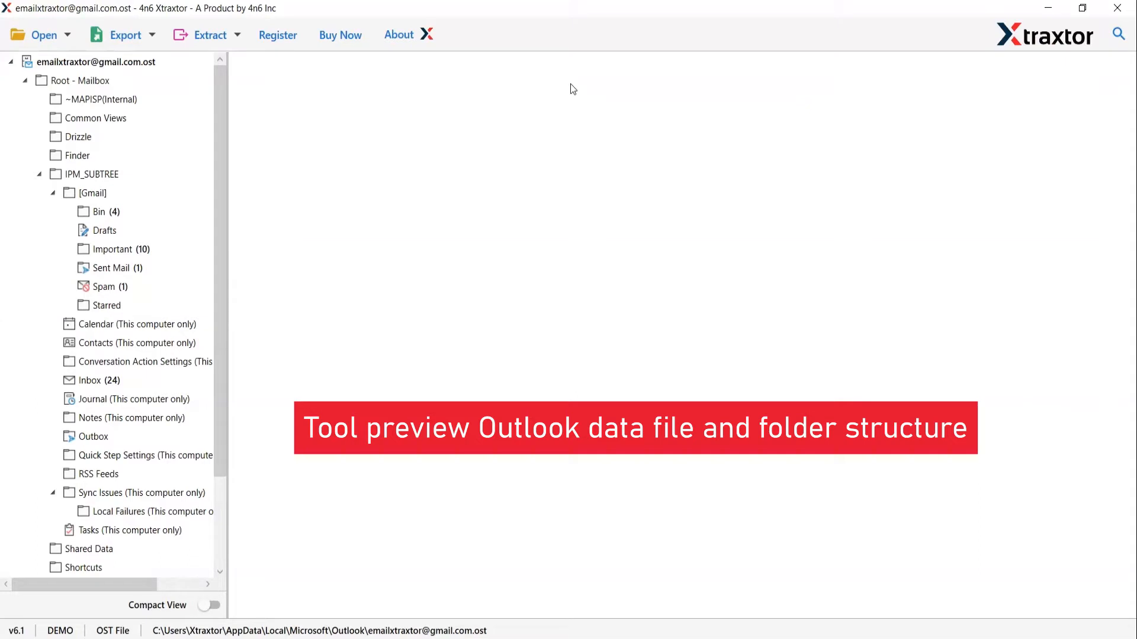
pyautogui.moveTo(550, 147)
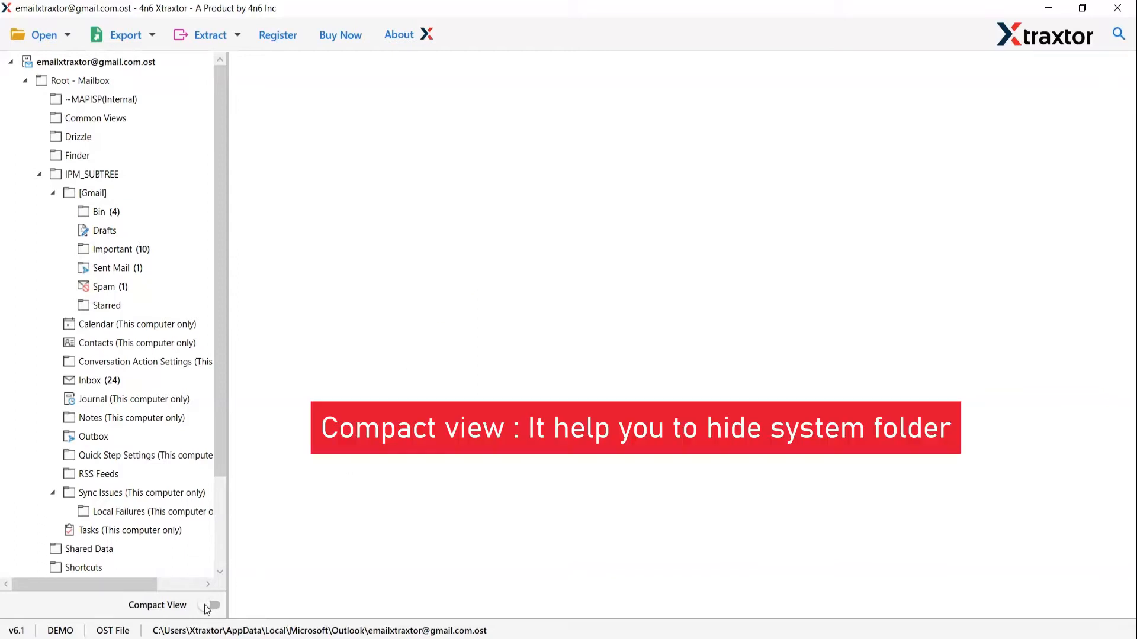
# Turn on Compact View and select Inbox to list its 24 messages.
pyautogui.click(212, 605)
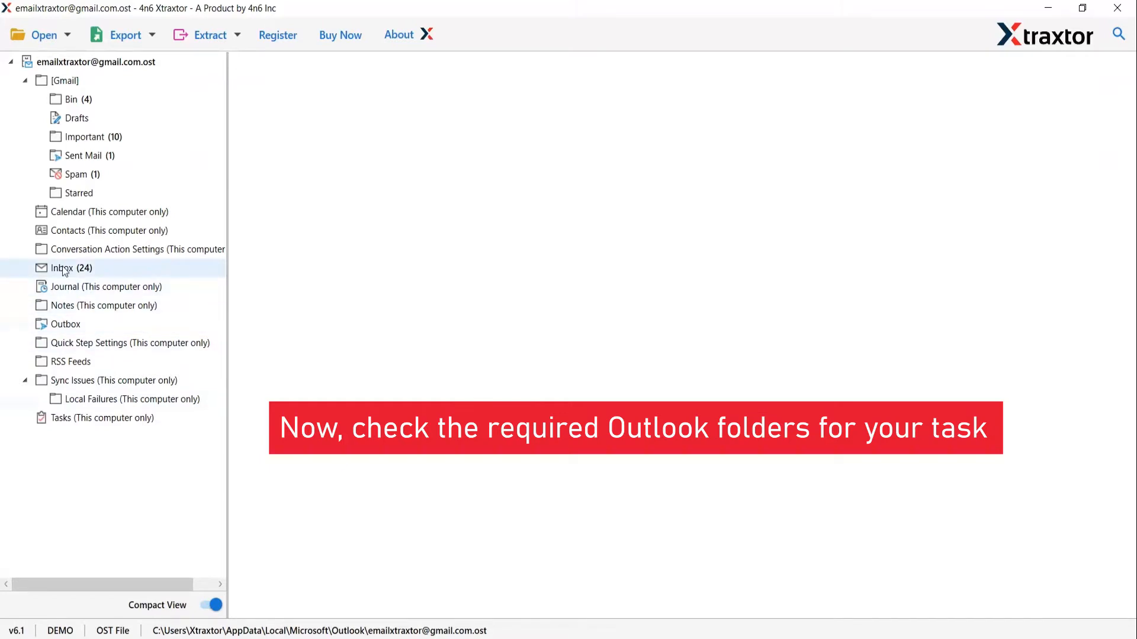
pyautogui.click(61, 267)
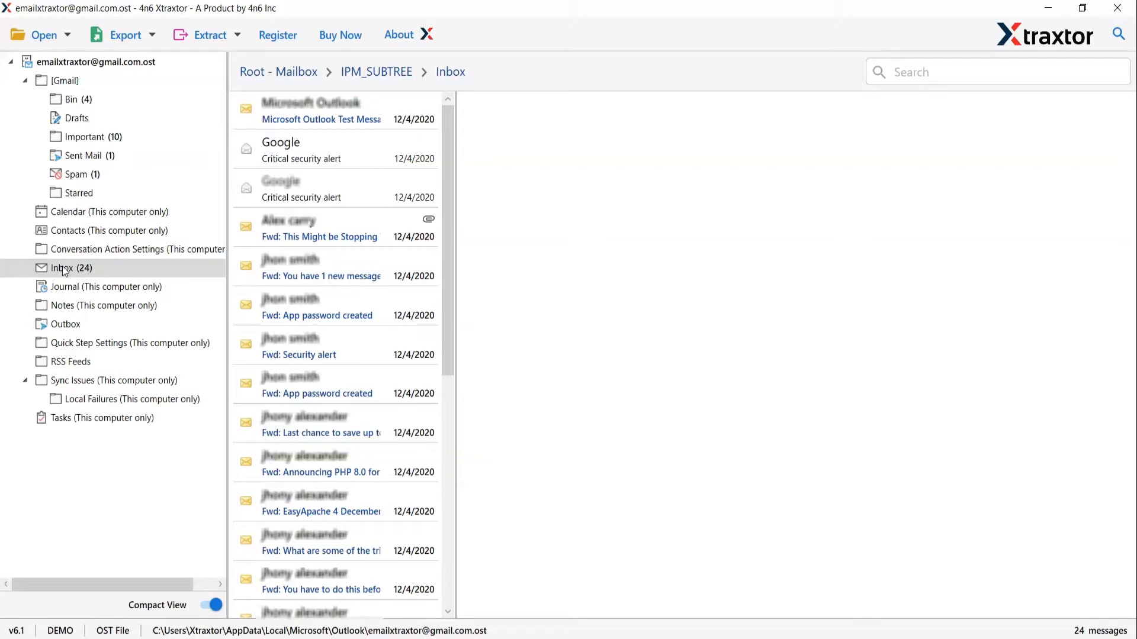
# Preview the growth email and ProtonMail notice, ending on 'This Might be Stopping Your Growth'.
pyautogui.click(320, 228)
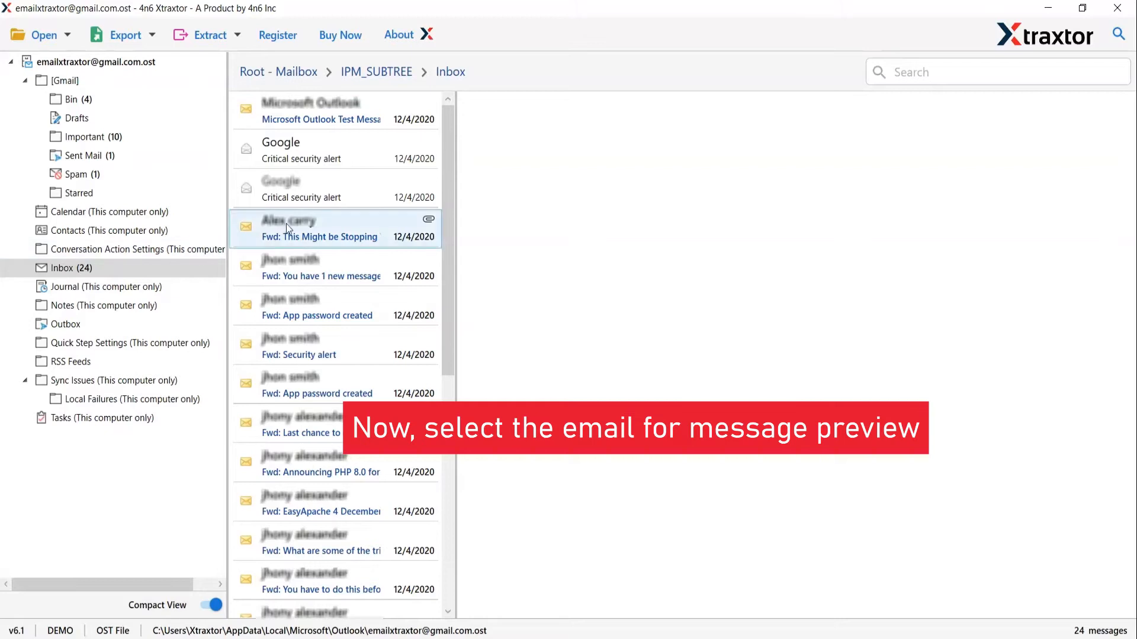
pyautogui.click(319, 229)
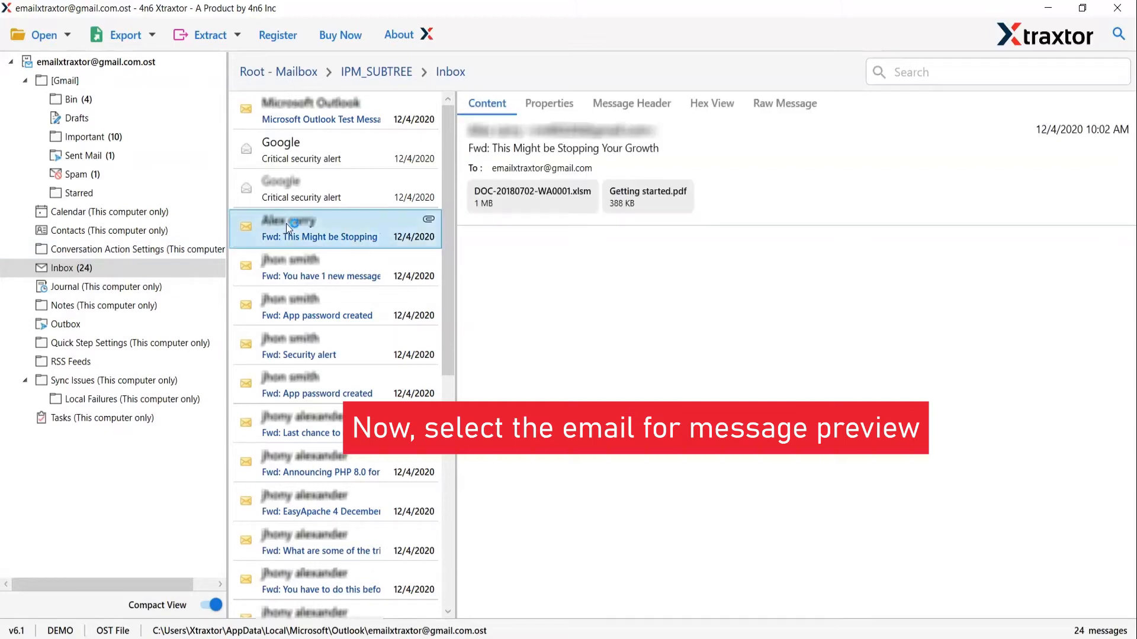
pyautogui.click(319, 229)
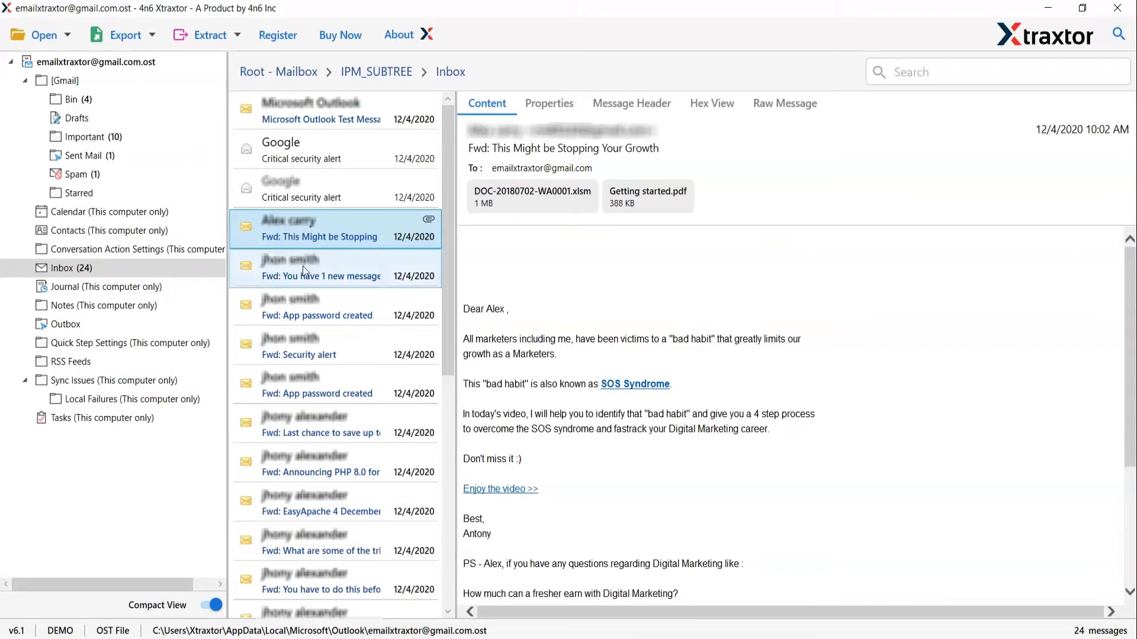
pyautogui.click(334, 268)
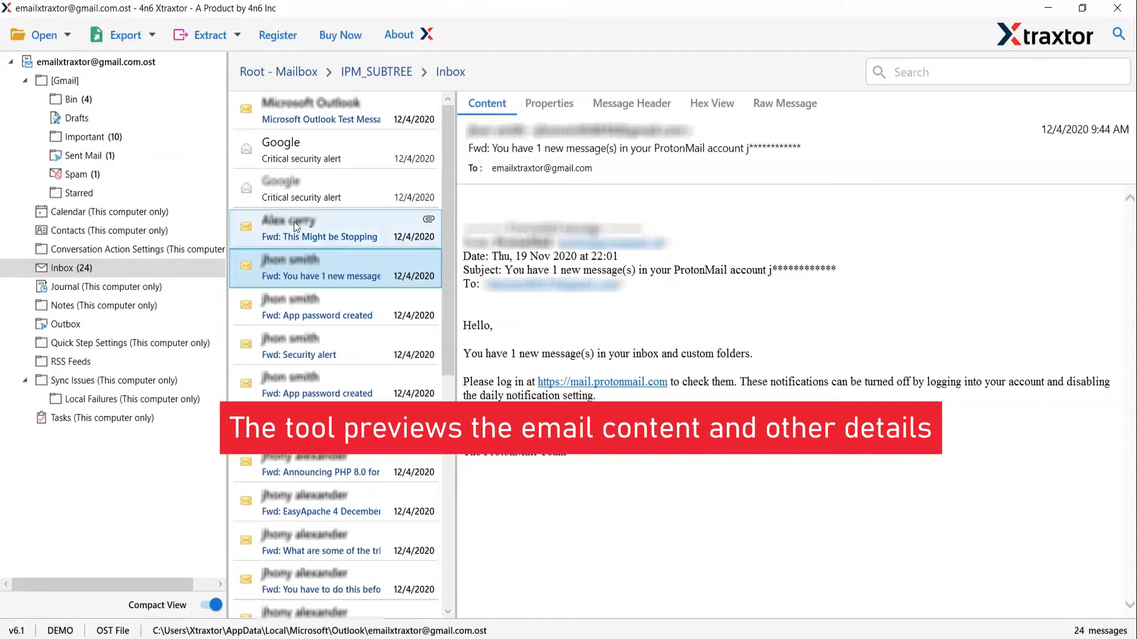
pyautogui.click(320, 228)
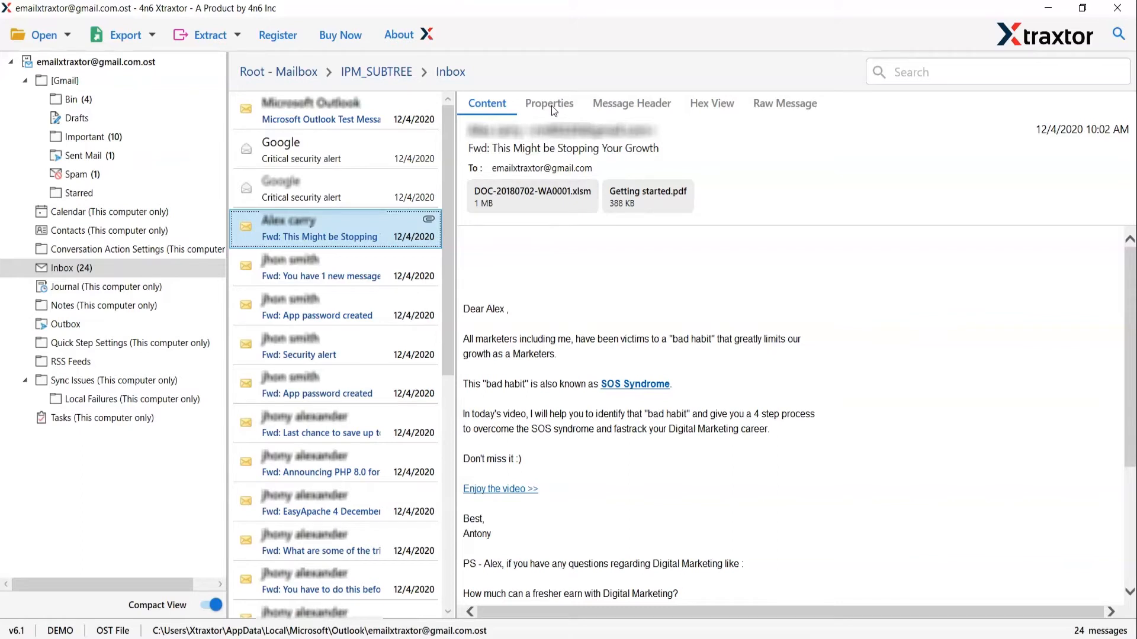
pyautogui.click(549, 103)
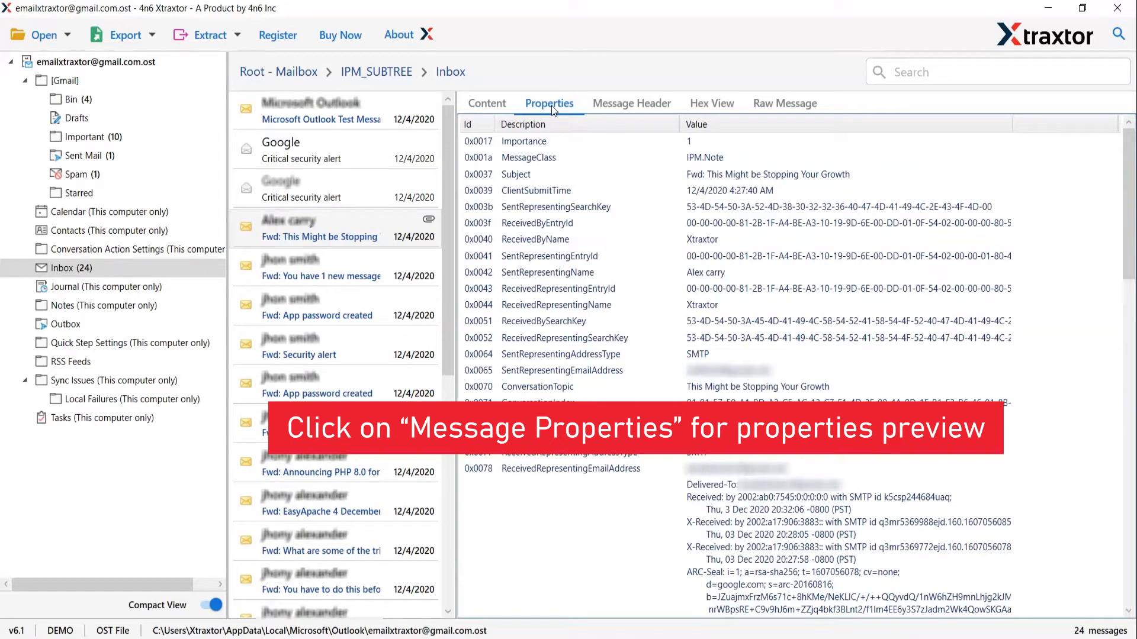
pyautogui.moveTo(604, 120)
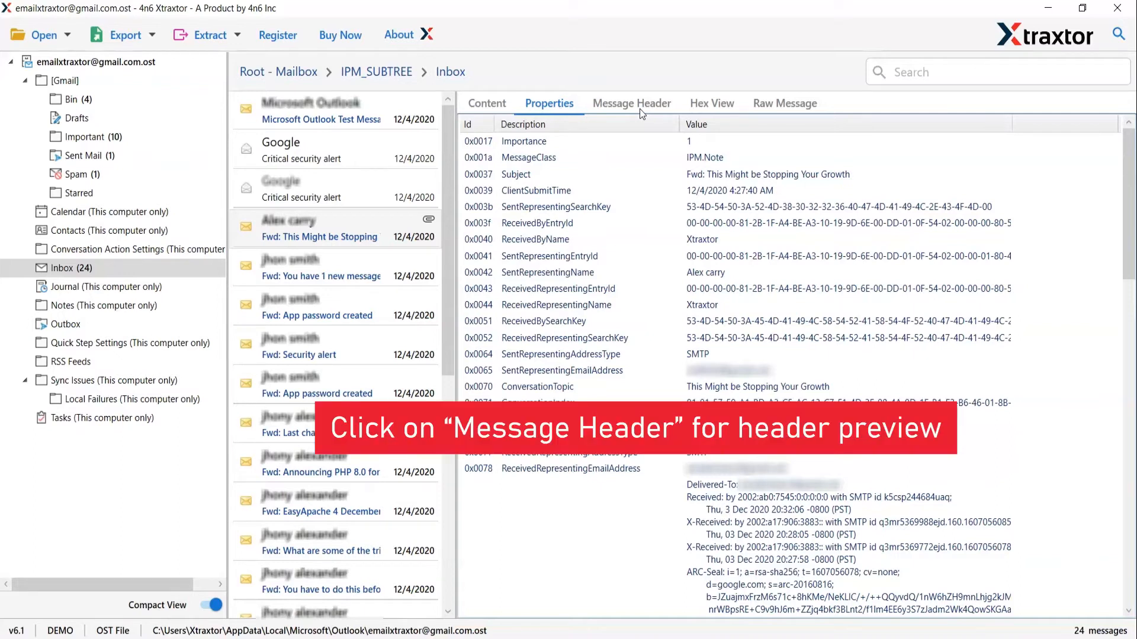
pyautogui.click(631, 103)
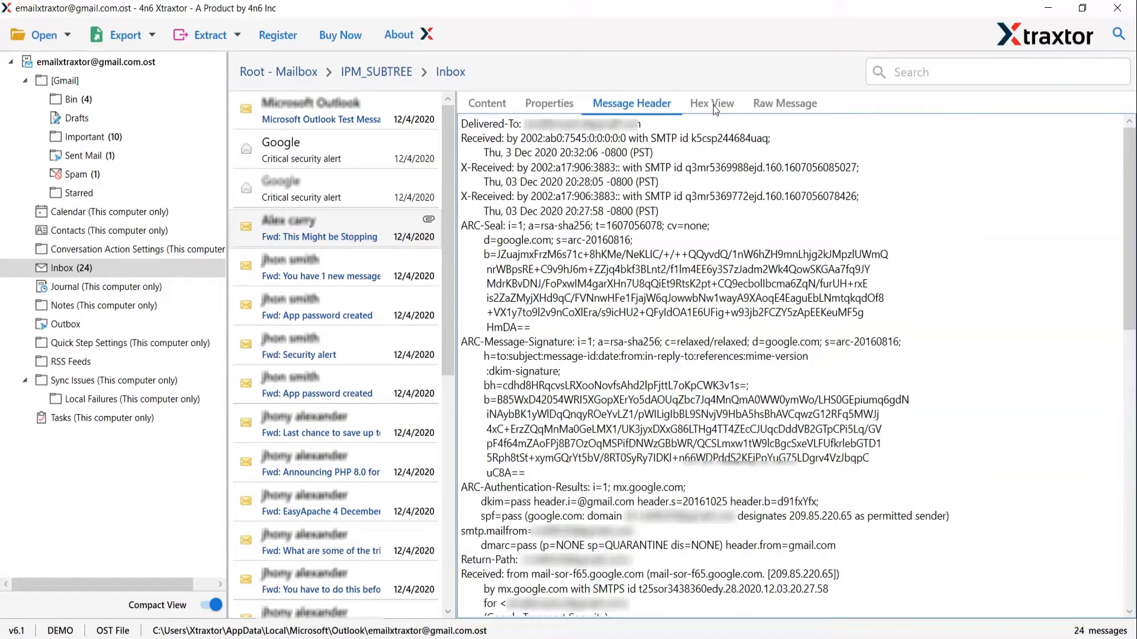
pyautogui.click(711, 103)
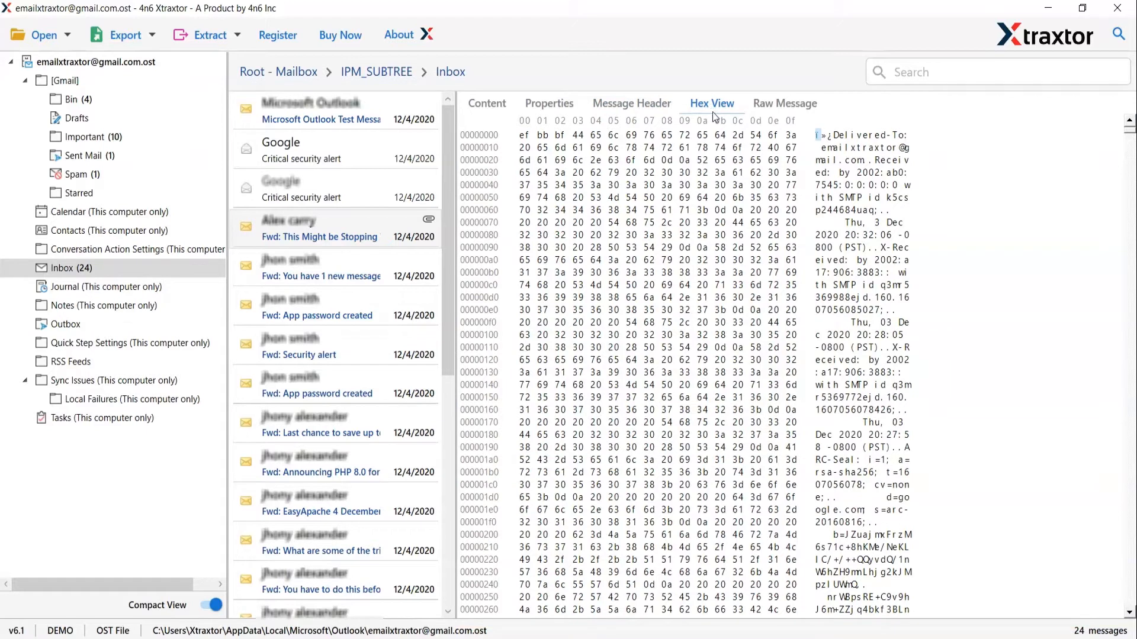
pyautogui.moveTo(794, 111)
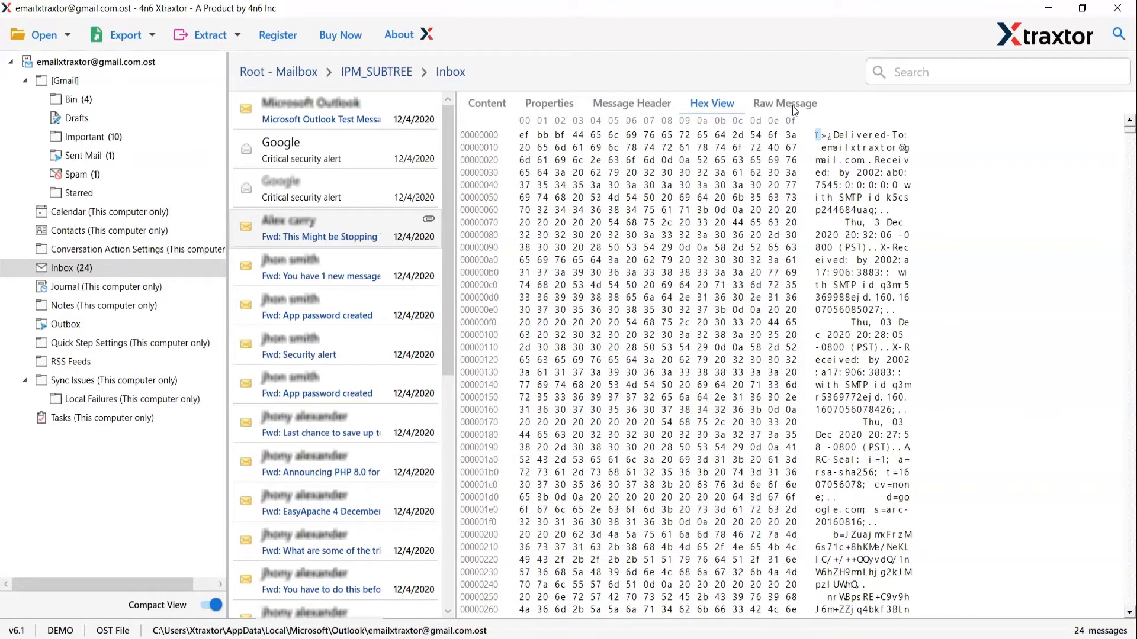
pyautogui.click(783, 103)
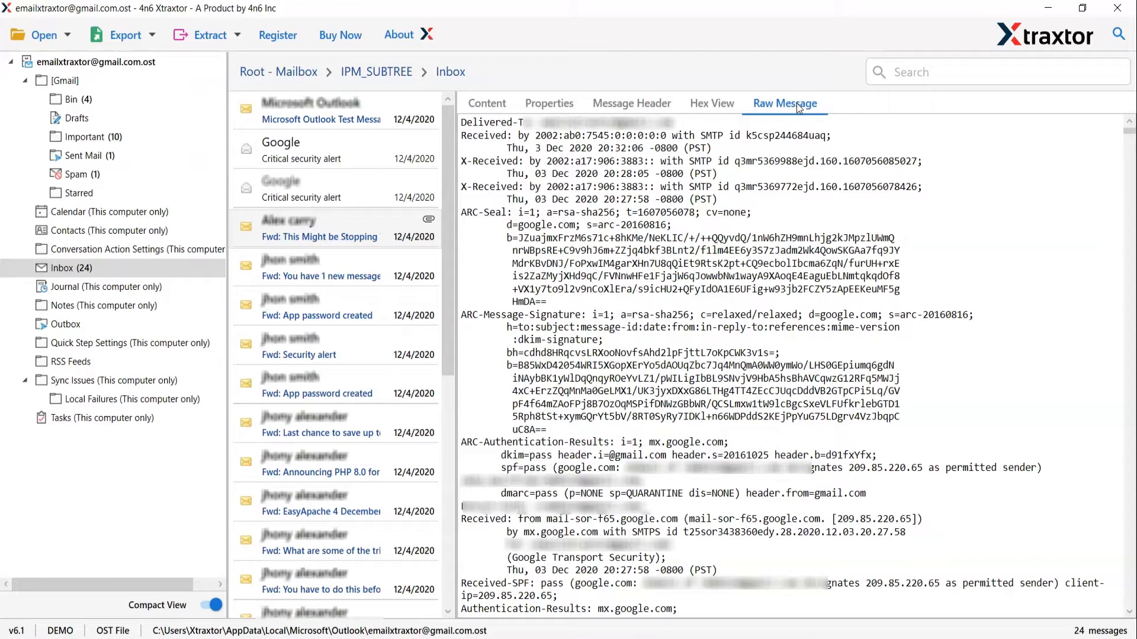
pyautogui.moveTo(578, 129)
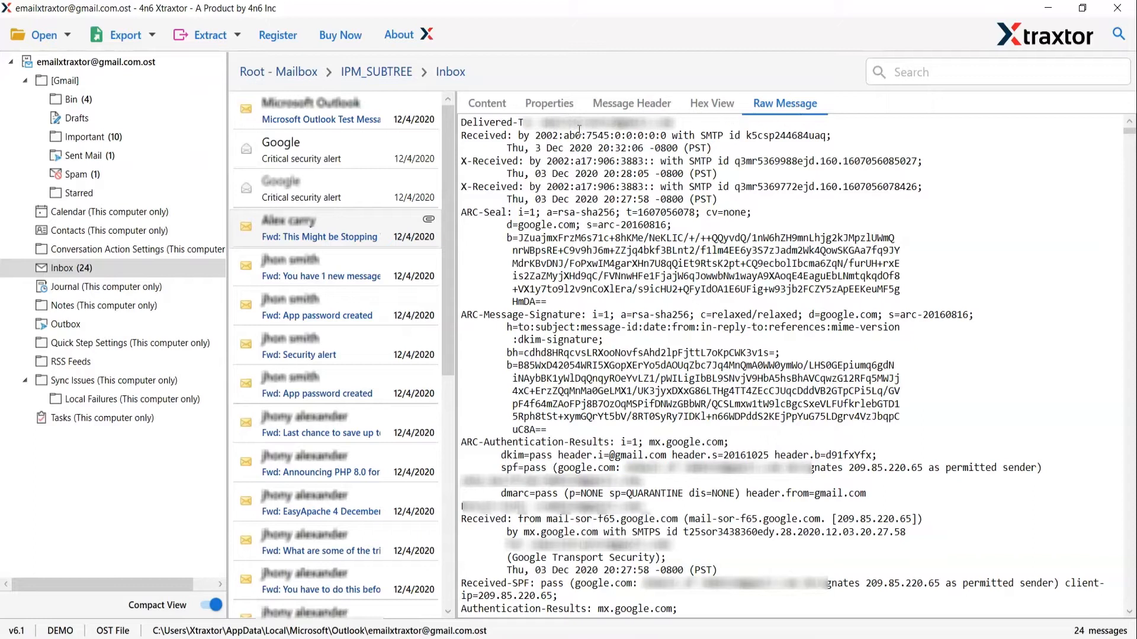
pyautogui.click(486, 103)
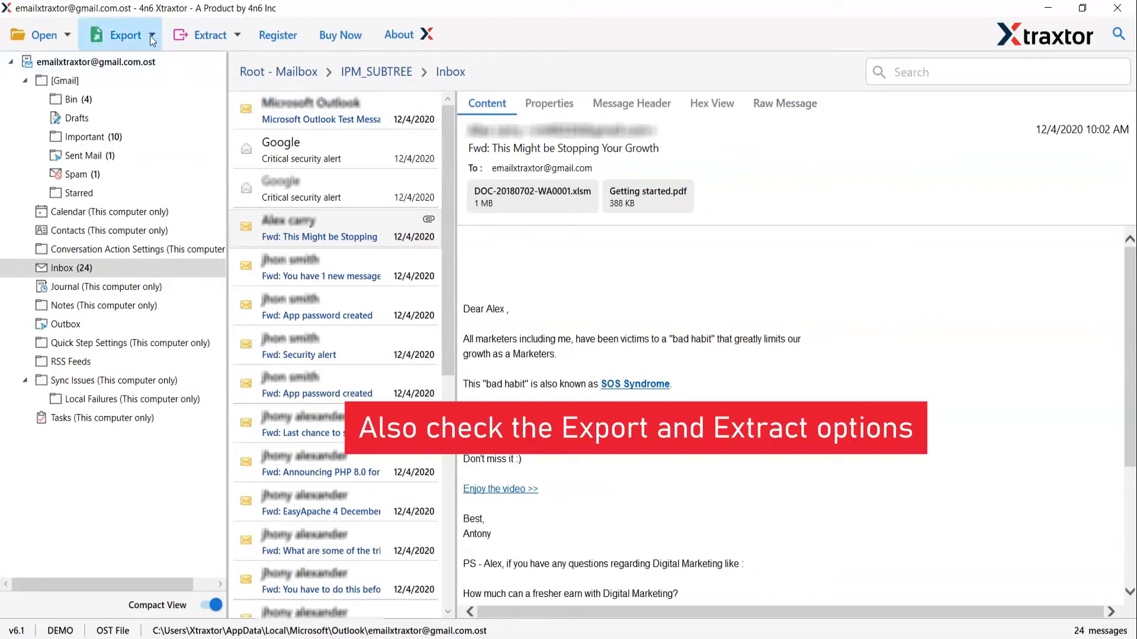
# Open the Export dropdown to browse the export formats, including MBOX.
pyautogui.click(125, 34)
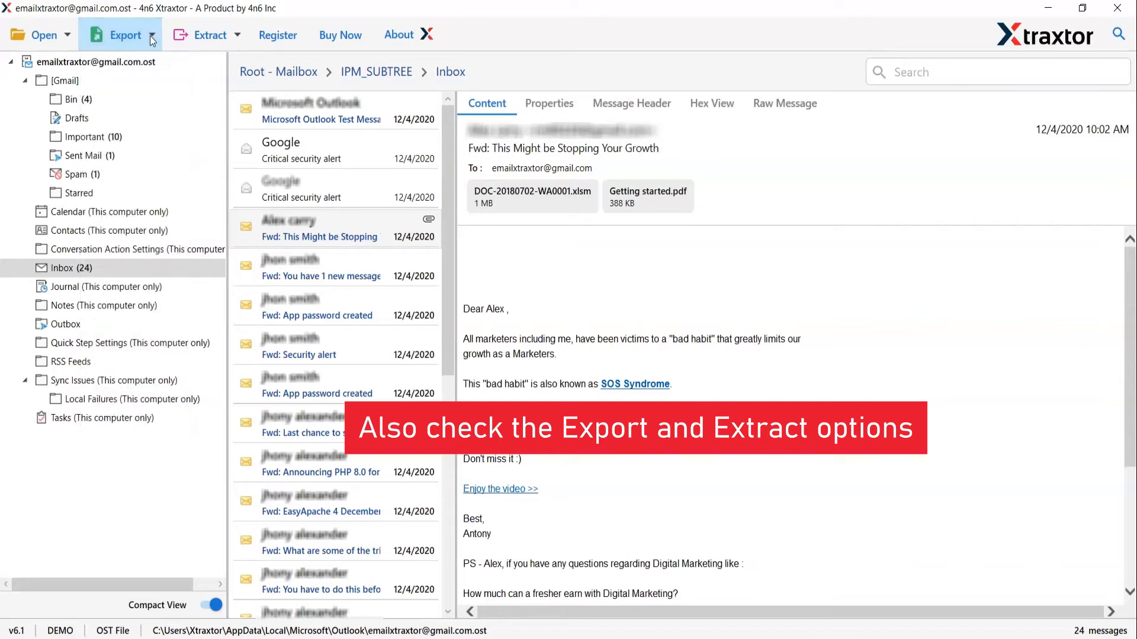
pyautogui.moveTo(210, 35)
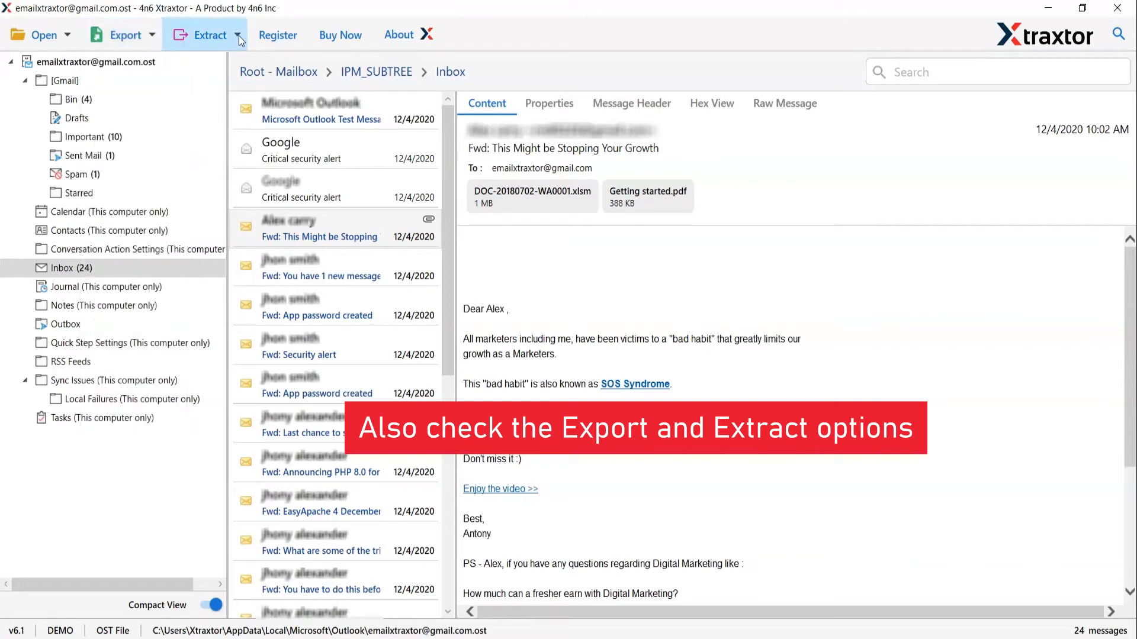
pyautogui.click(210, 34)
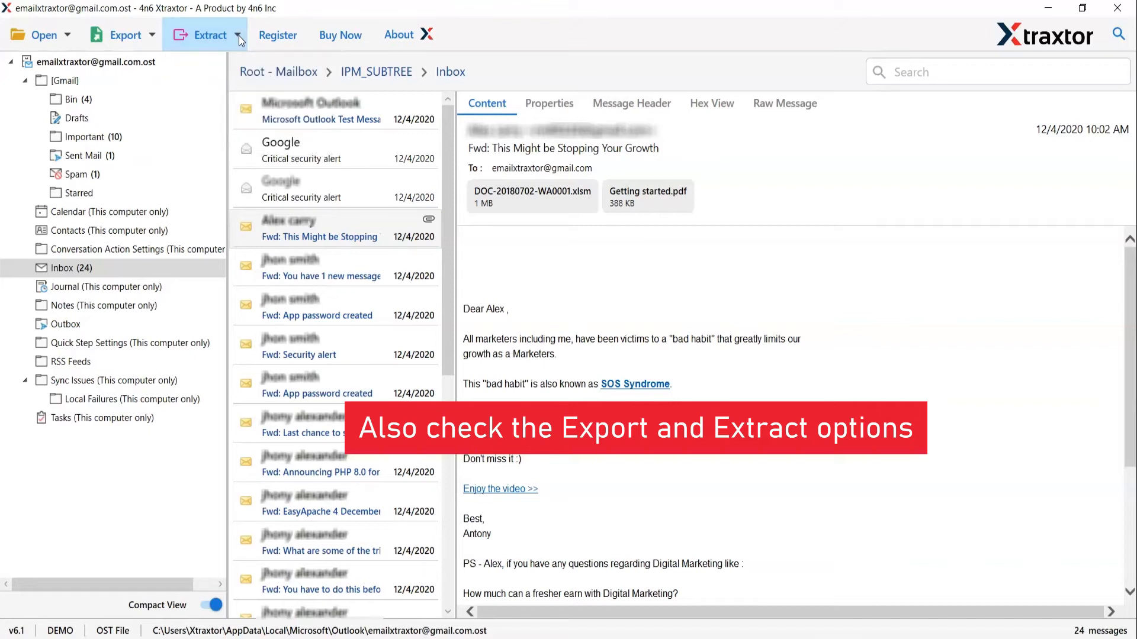
pyautogui.click(125, 34)
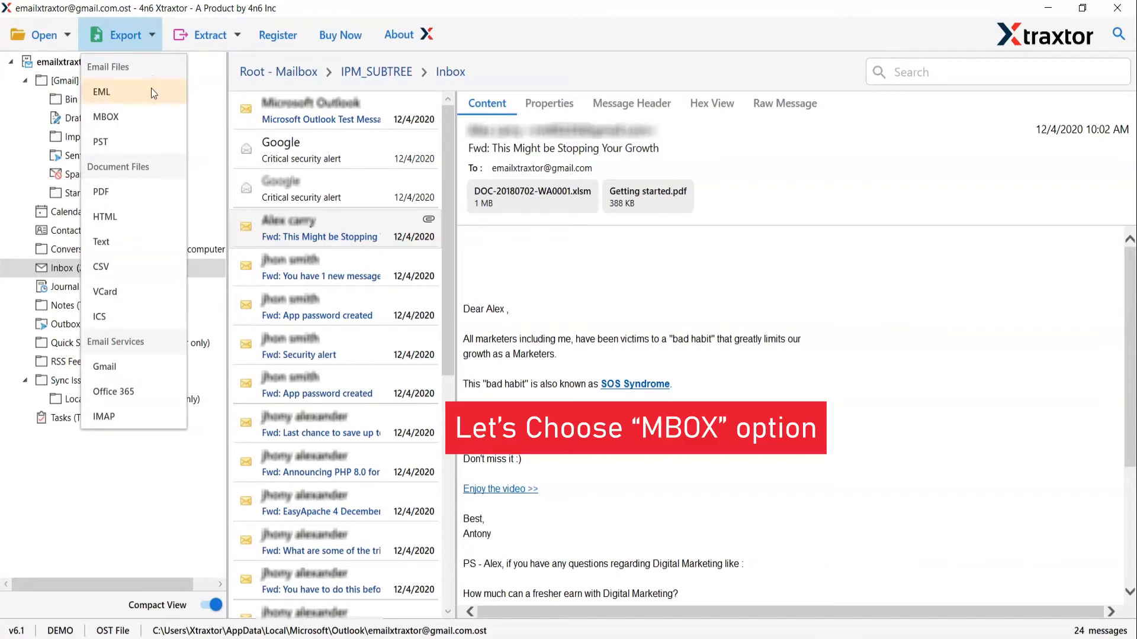
pyautogui.moveTo(105, 117)
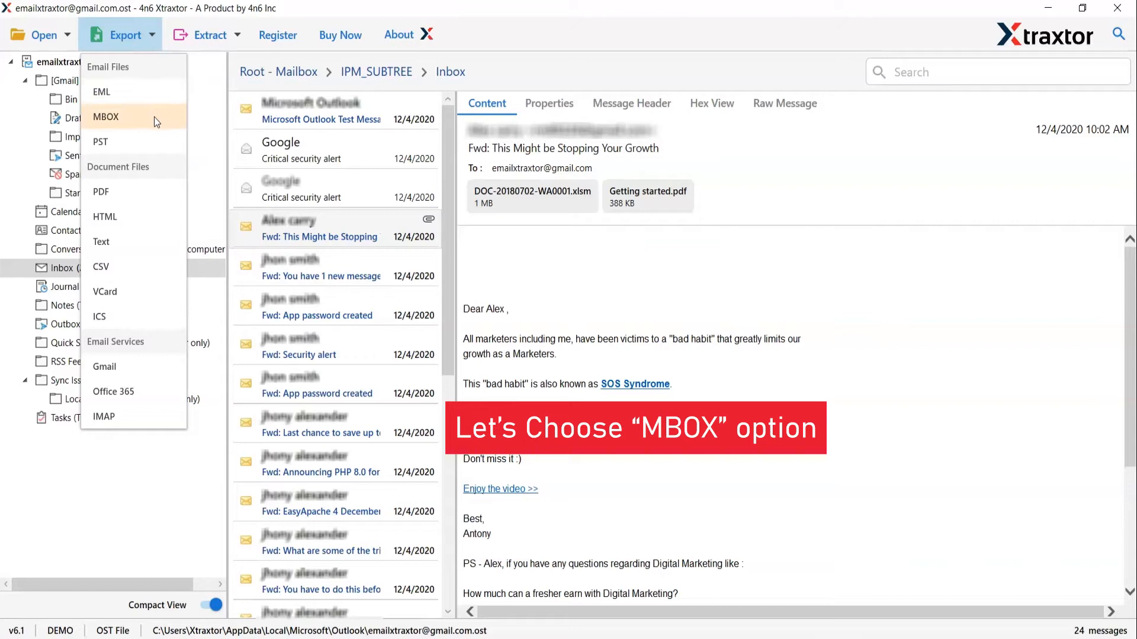
# Choose MBOX as the export format and tick the mailbox folders to convert.
pyautogui.click(105, 117)
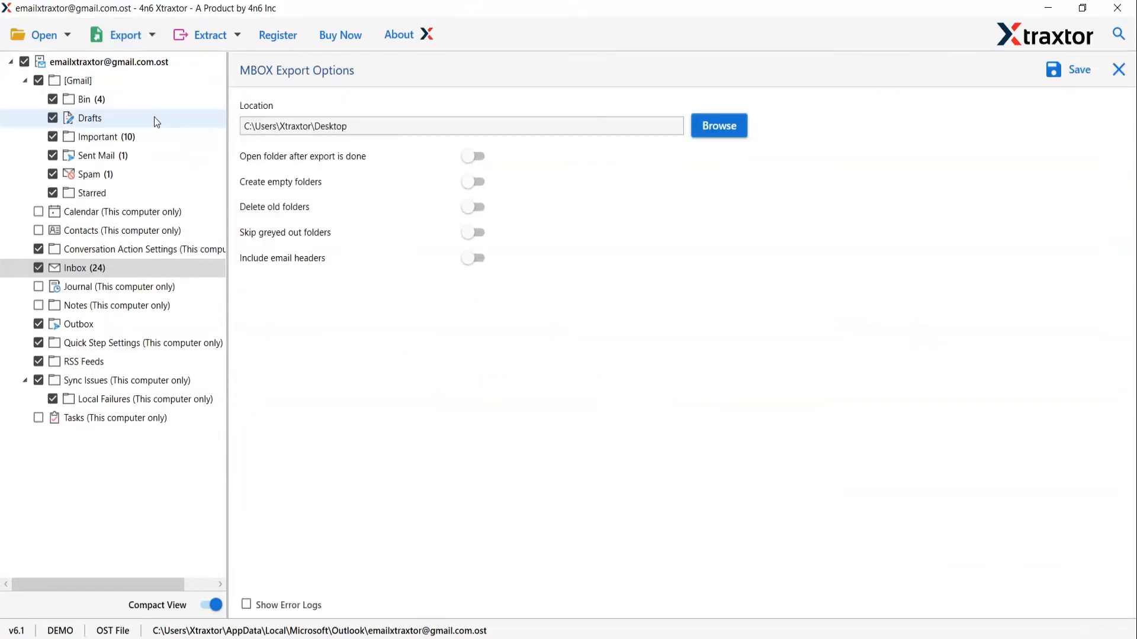
pyautogui.moveTo(87, 136)
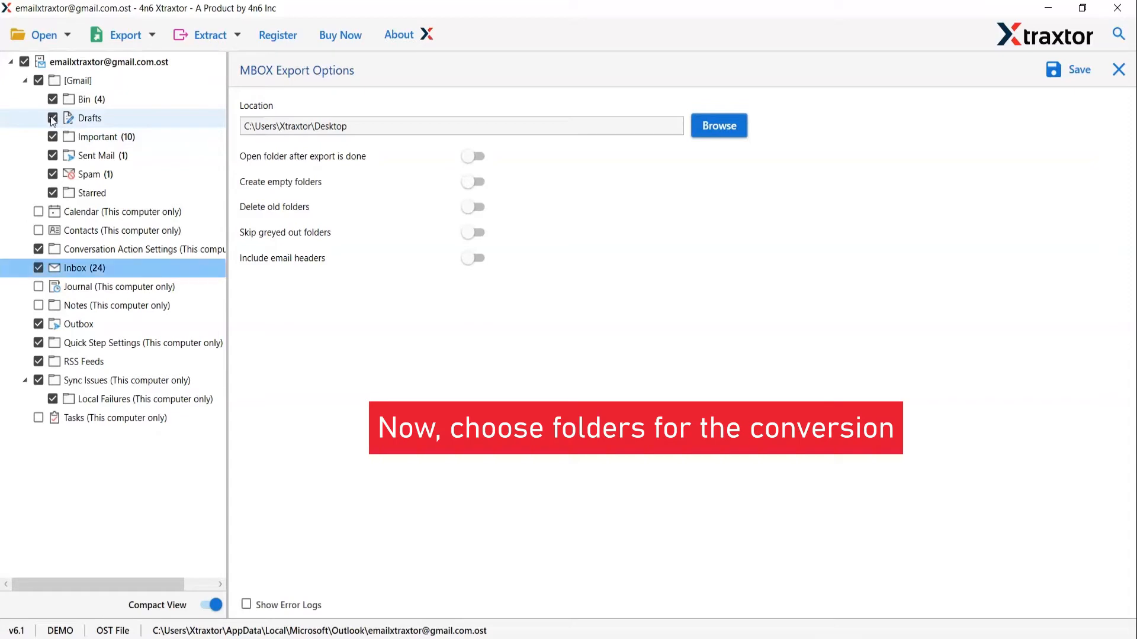
pyautogui.click(52, 119)
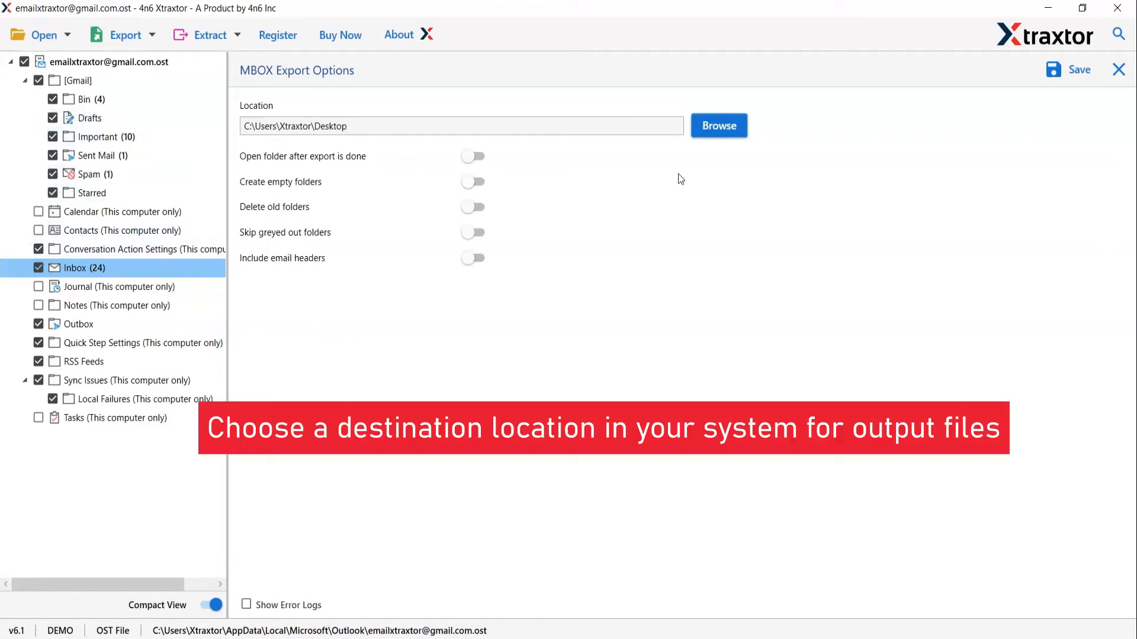
# Save to Desktop\Output; toggle open-output-folder and create-empty-folders on, then off.
pyautogui.click(718, 126)
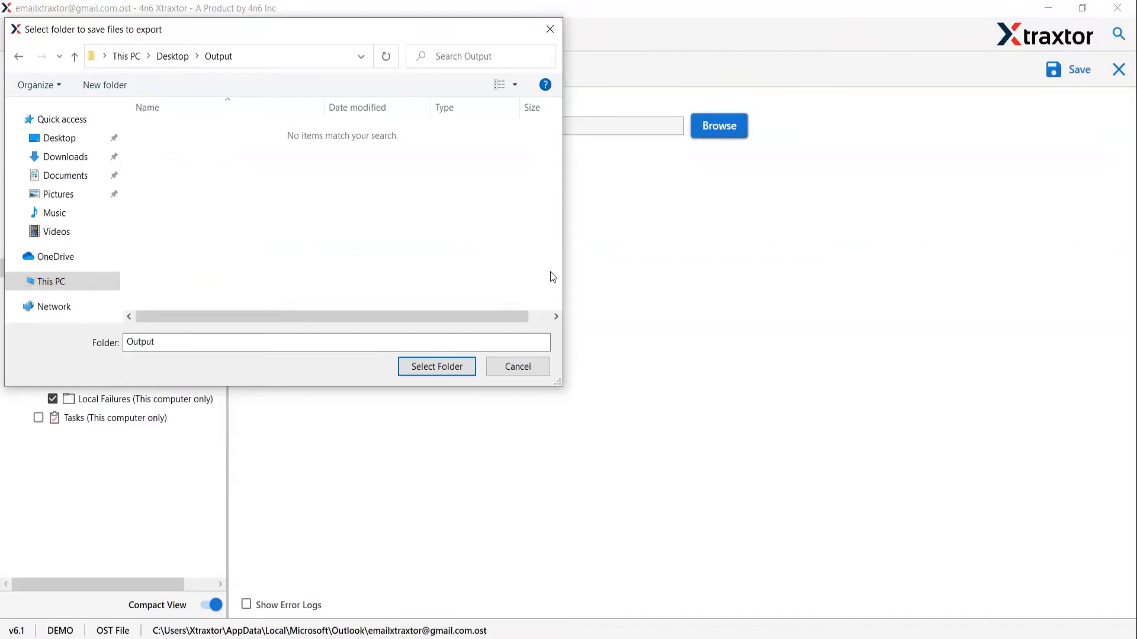
pyautogui.click(436, 366)
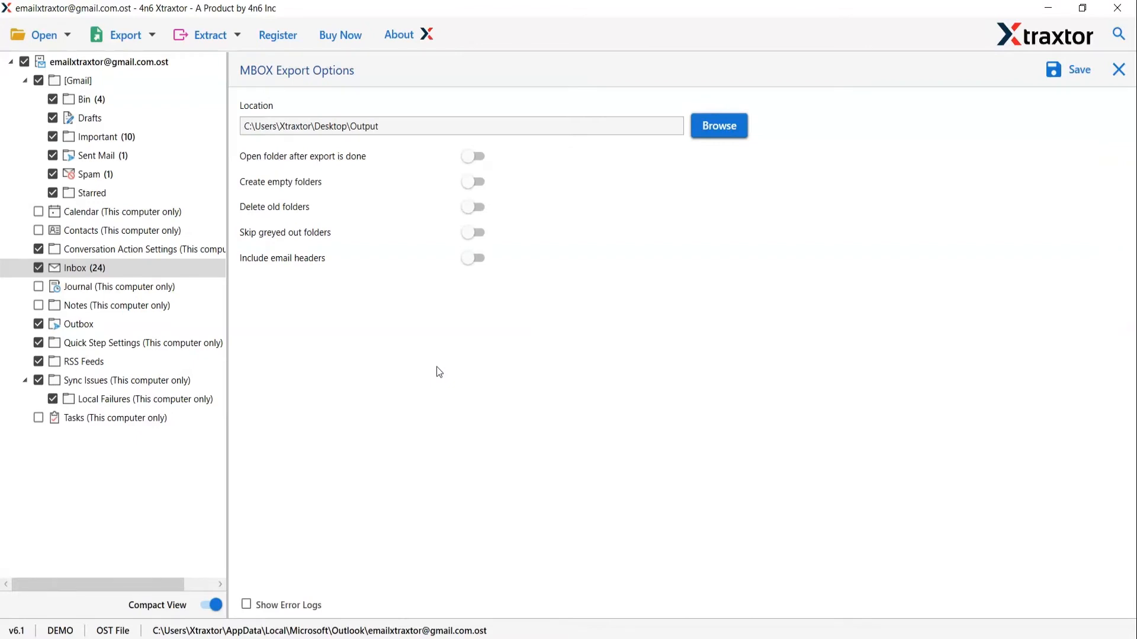
pyautogui.moveTo(448, 306)
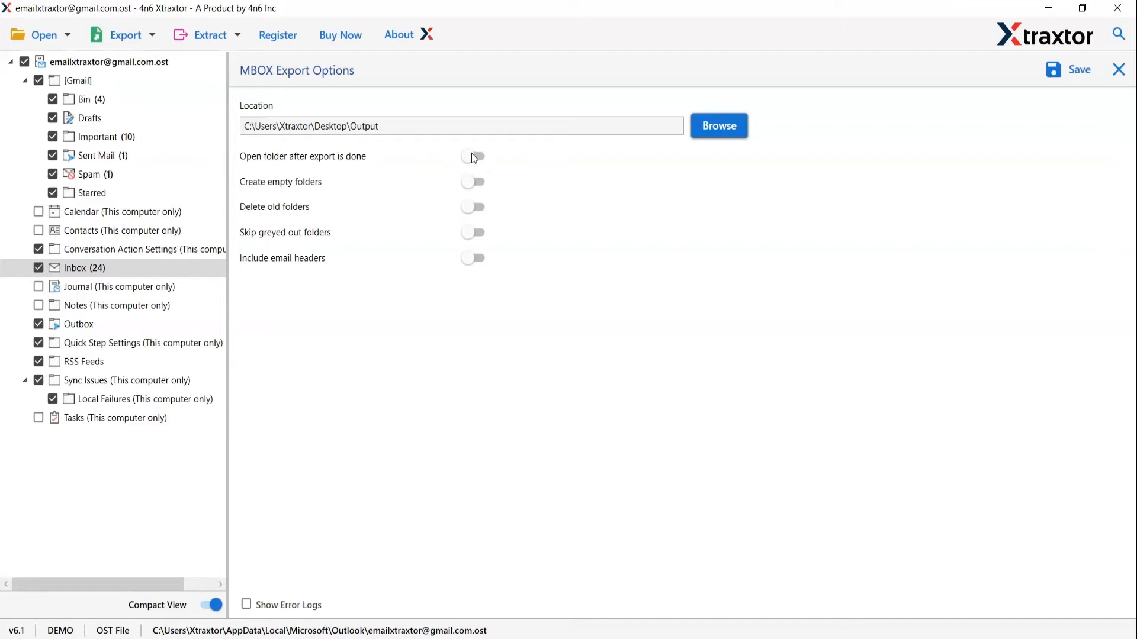
pyautogui.click(472, 156)
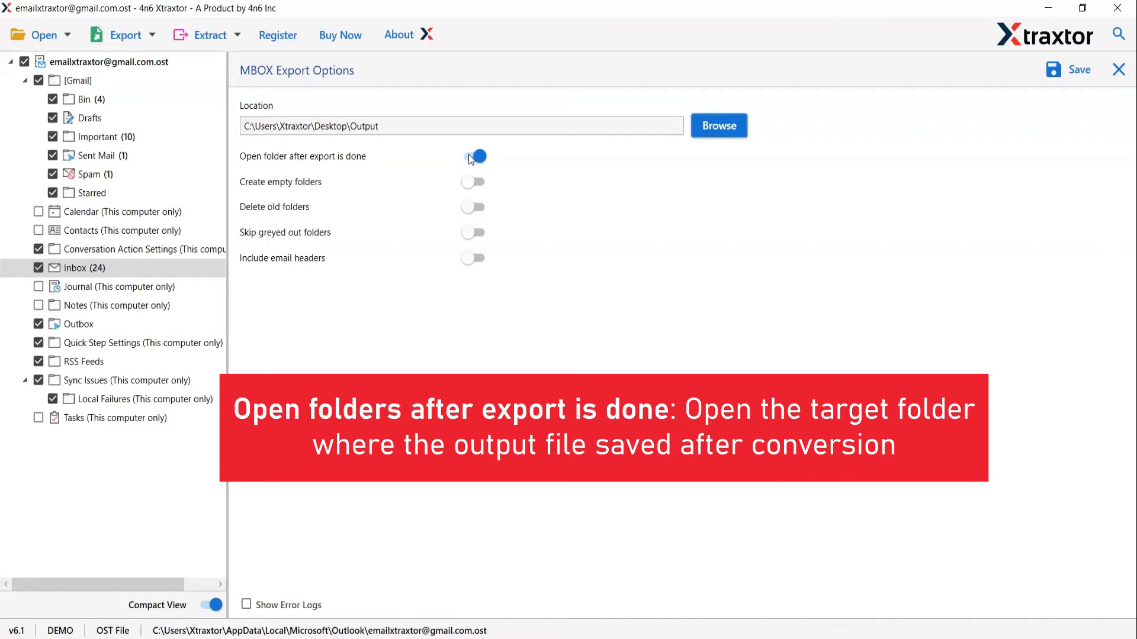
pyautogui.click(472, 156)
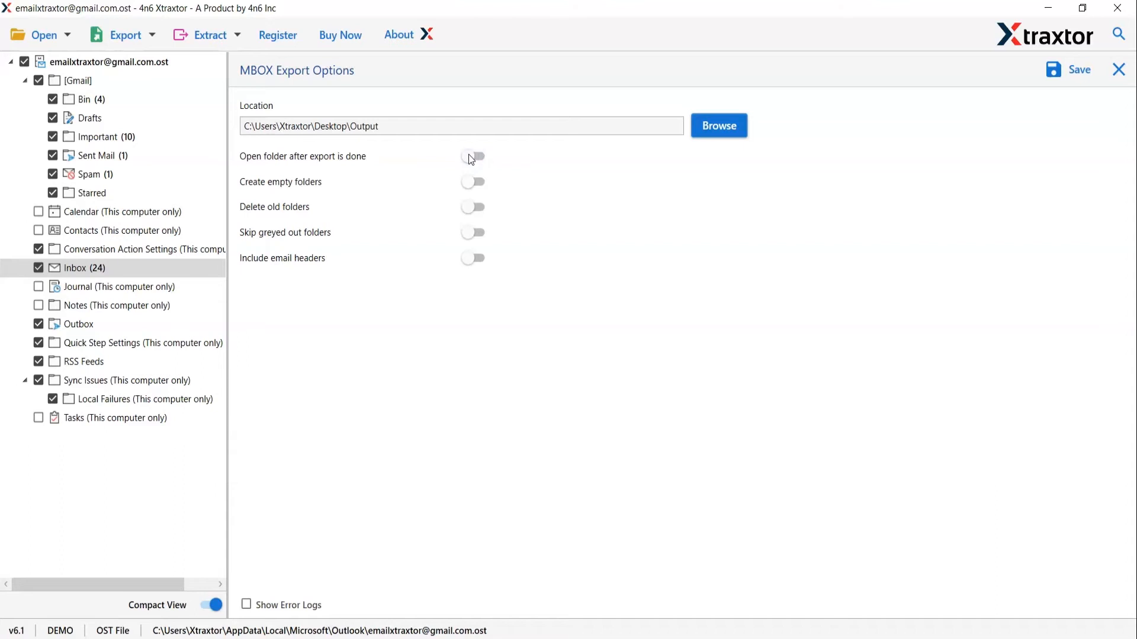
pyautogui.moveTo(466, 187)
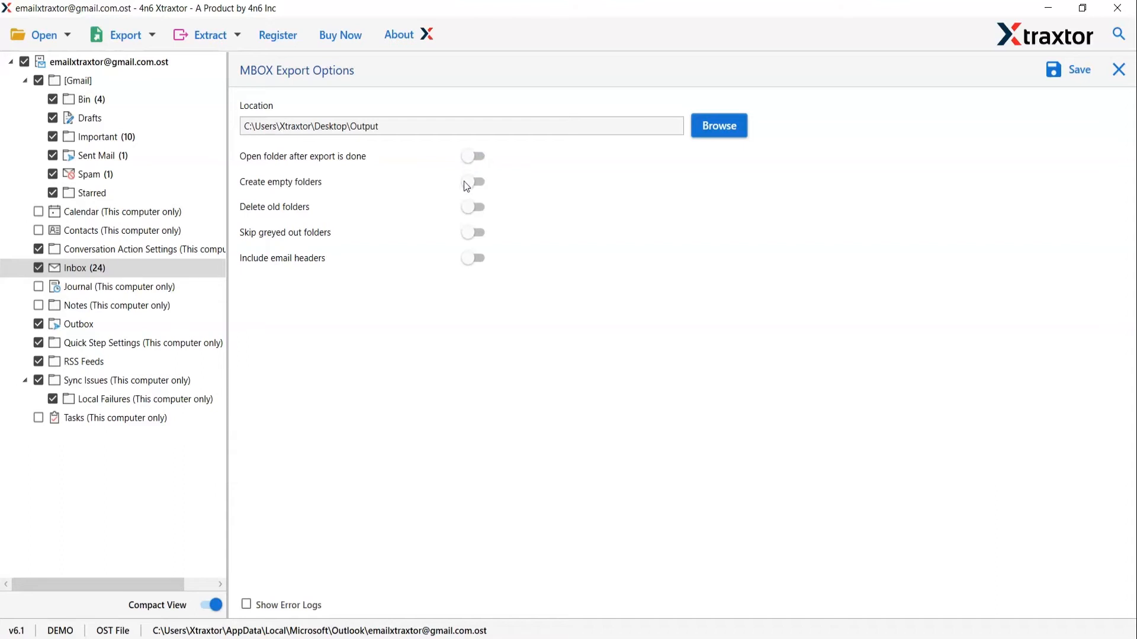
pyautogui.click(472, 181)
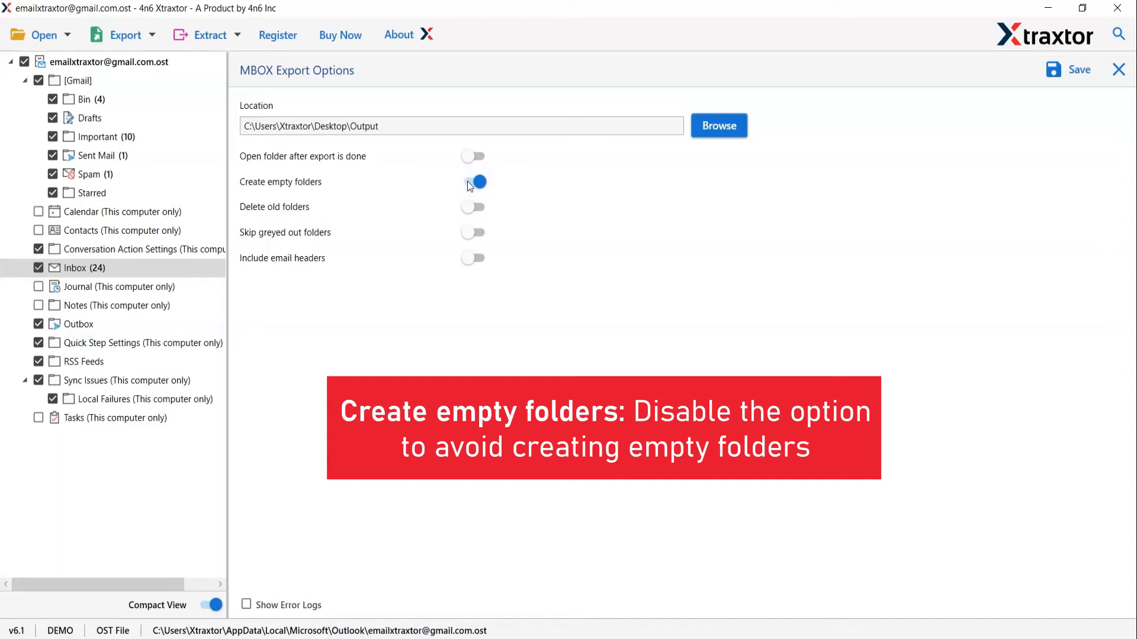
pyautogui.click(471, 181)
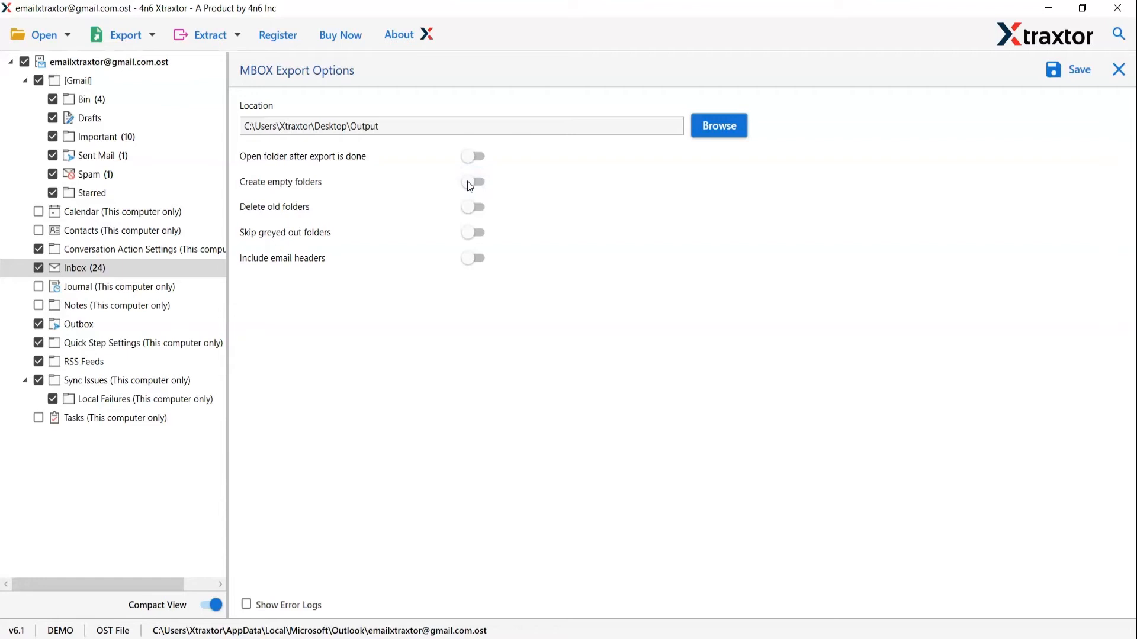
pyautogui.moveTo(471, 211)
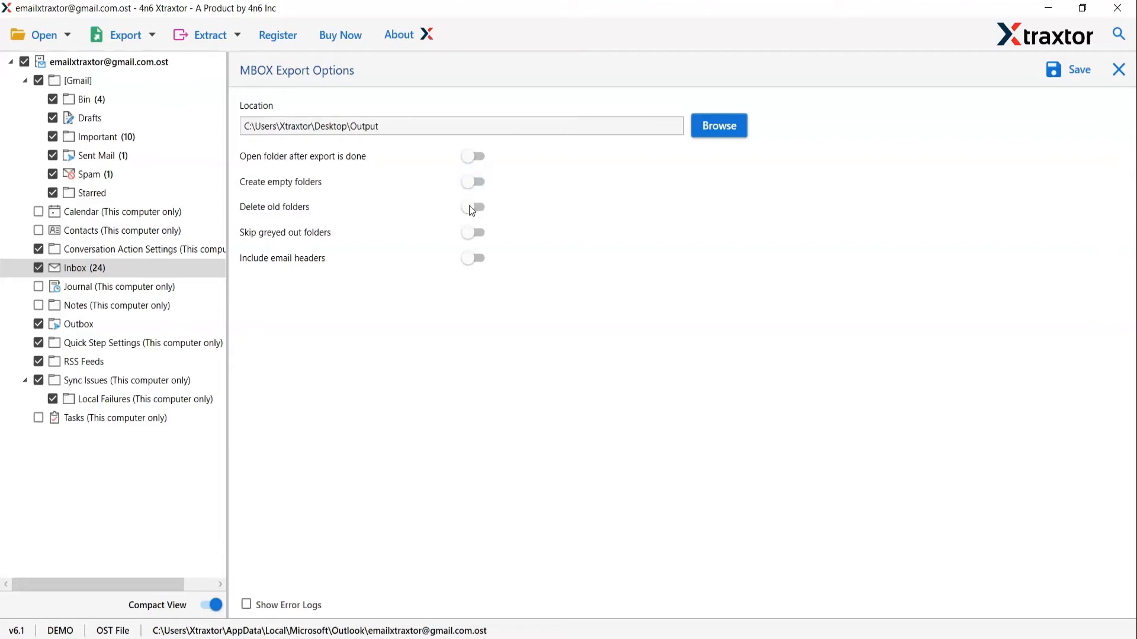
# Toggle delete old folders, skip greyed-out folders and include email headers on, then off.
pyautogui.click(472, 207)
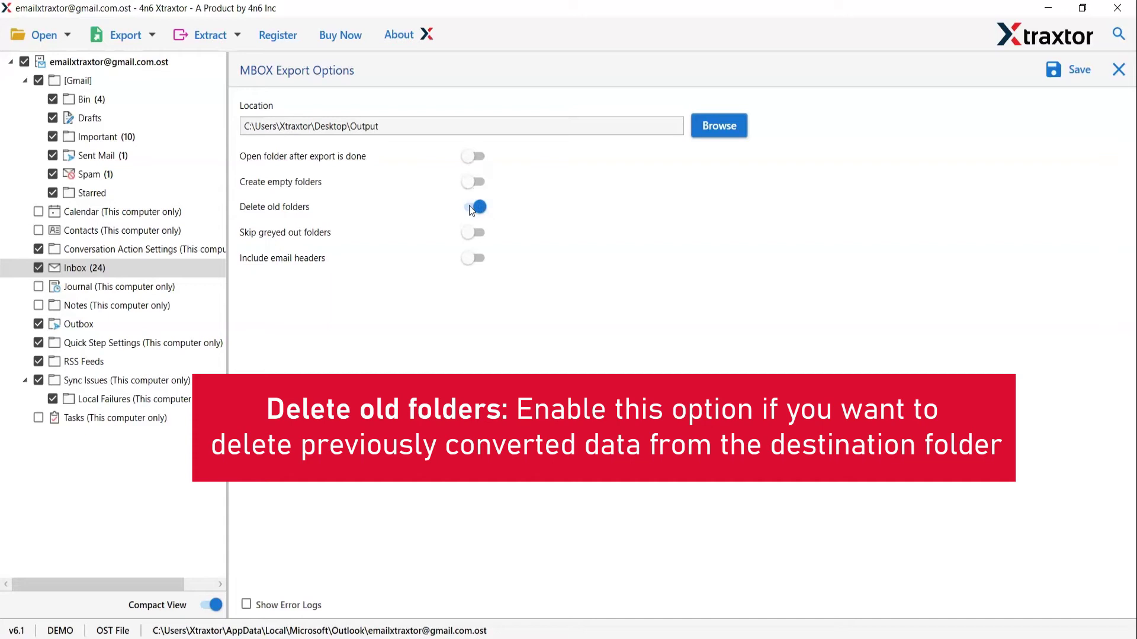
pyautogui.click(472, 207)
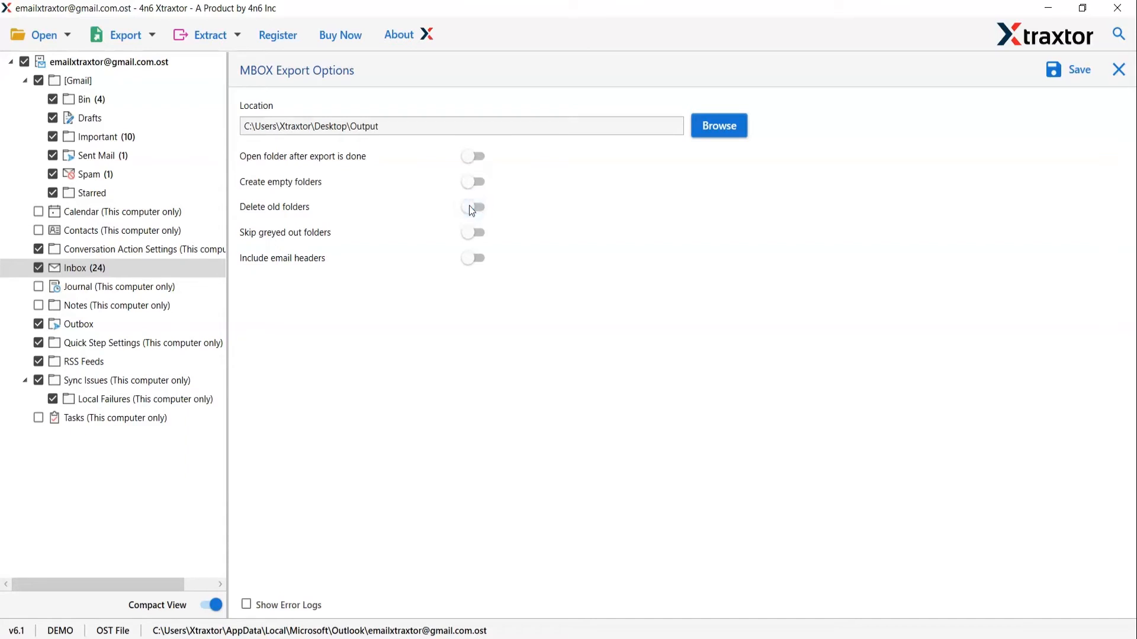
pyautogui.moveTo(472, 235)
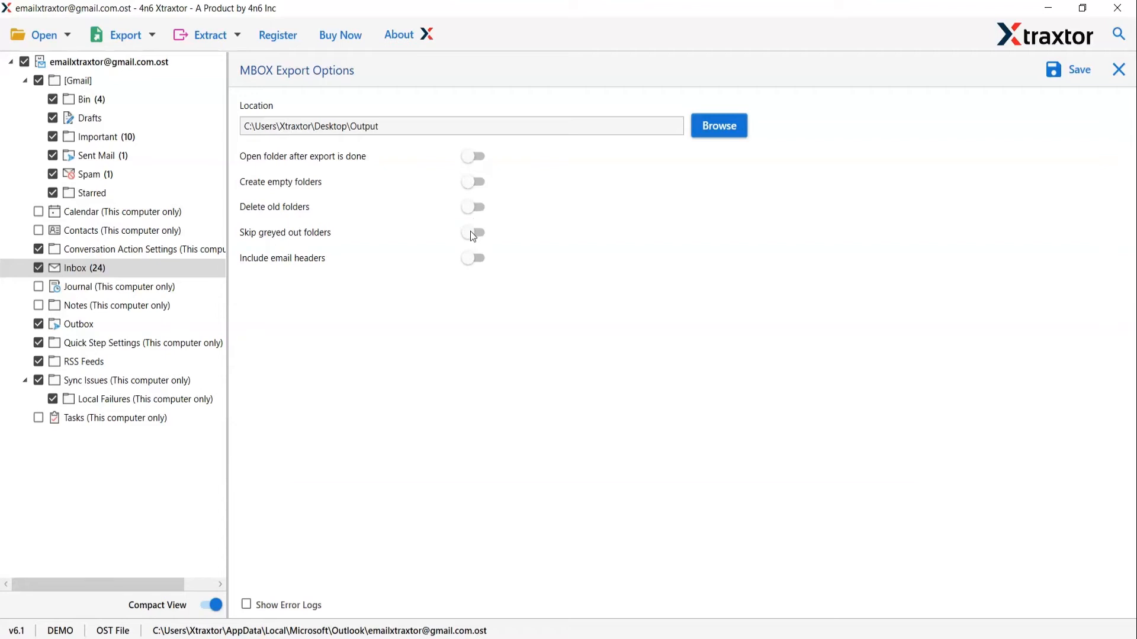
pyautogui.click(472, 232)
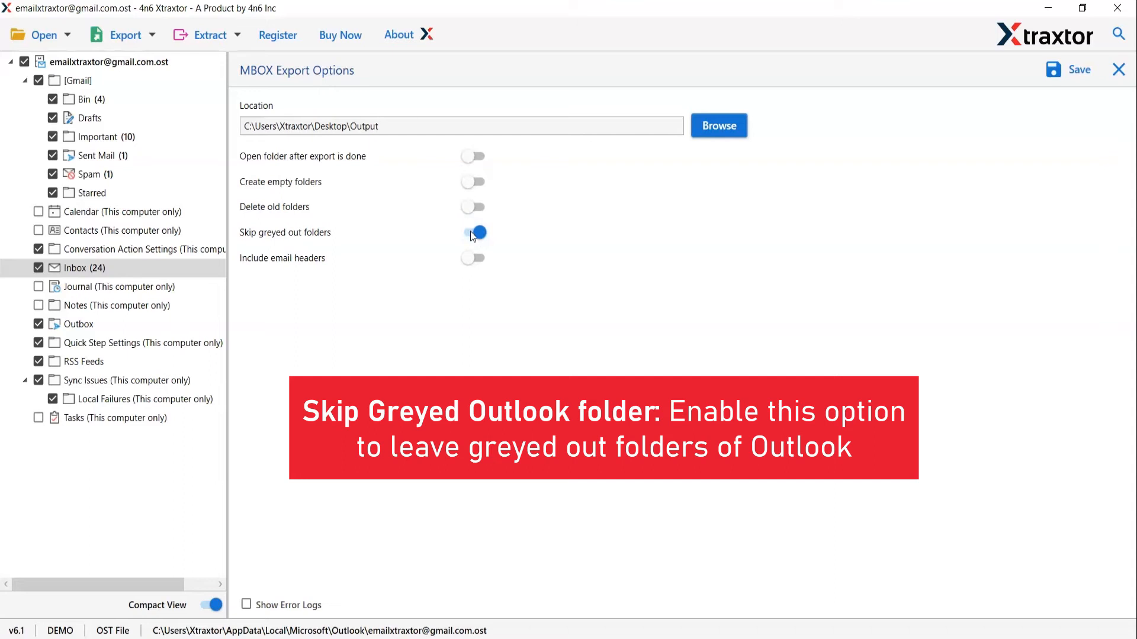
pyautogui.click(472, 233)
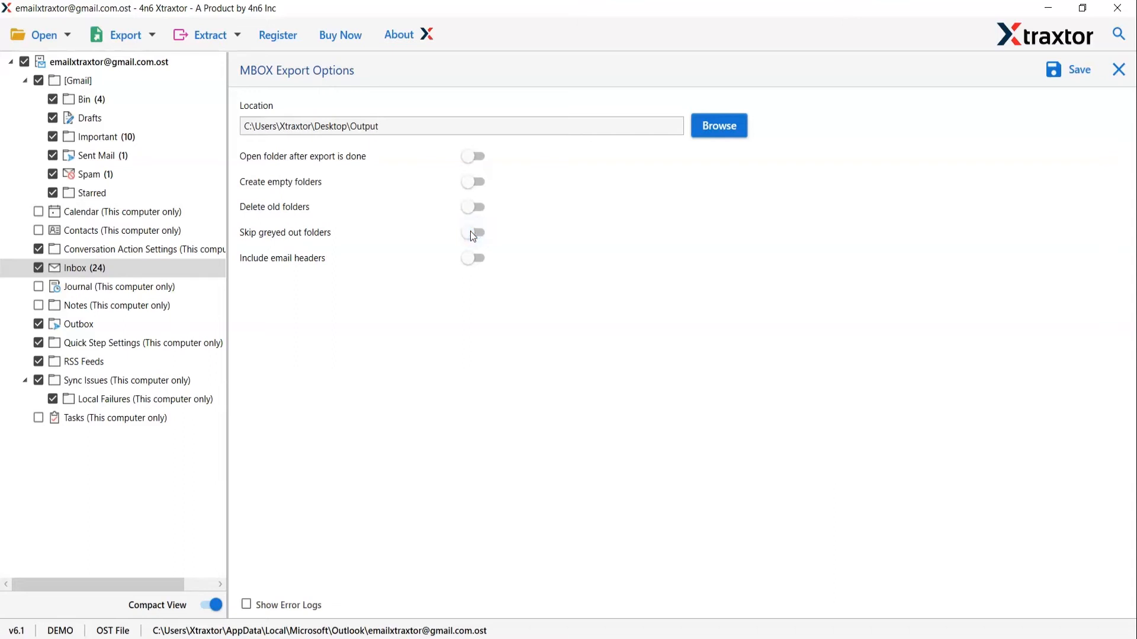
pyautogui.moveTo(471, 262)
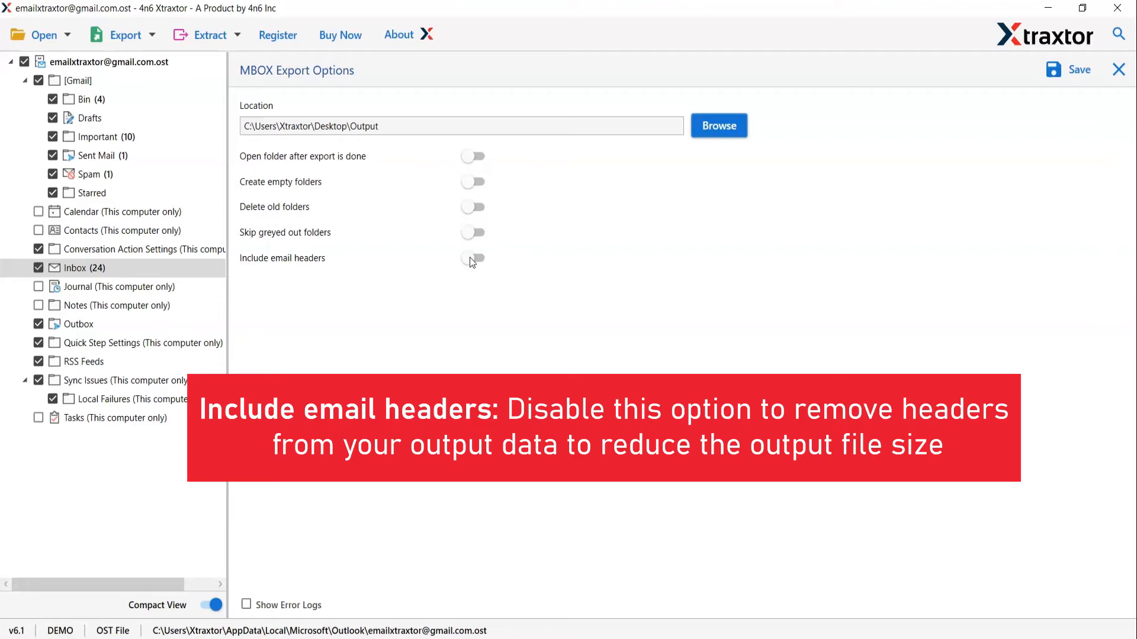
pyautogui.click(472, 258)
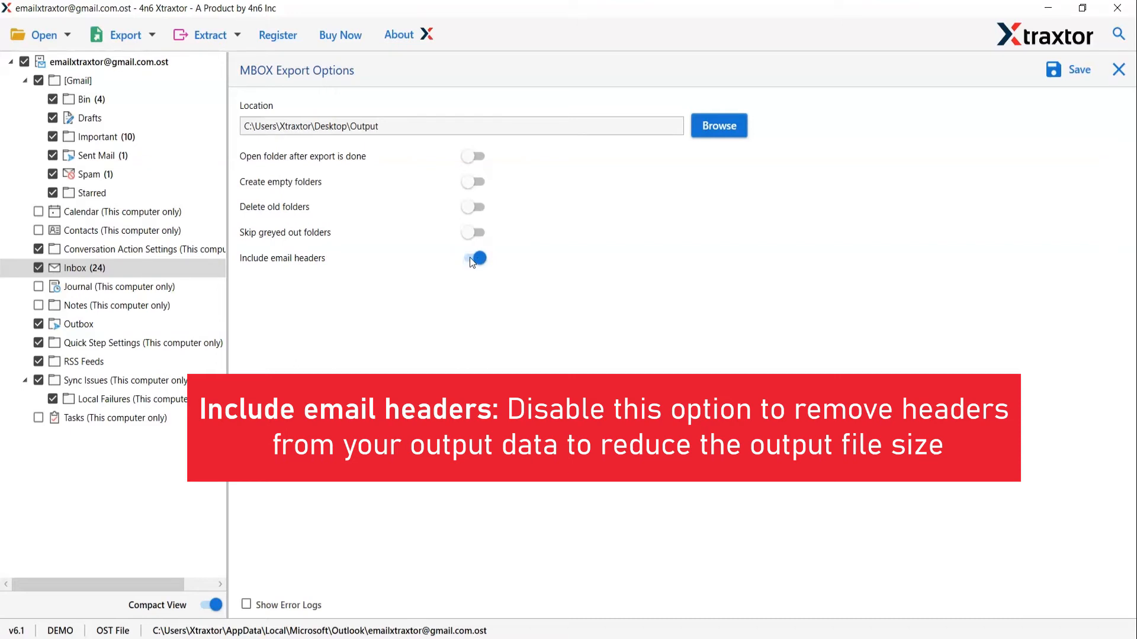
pyautogui.click(472, 258)
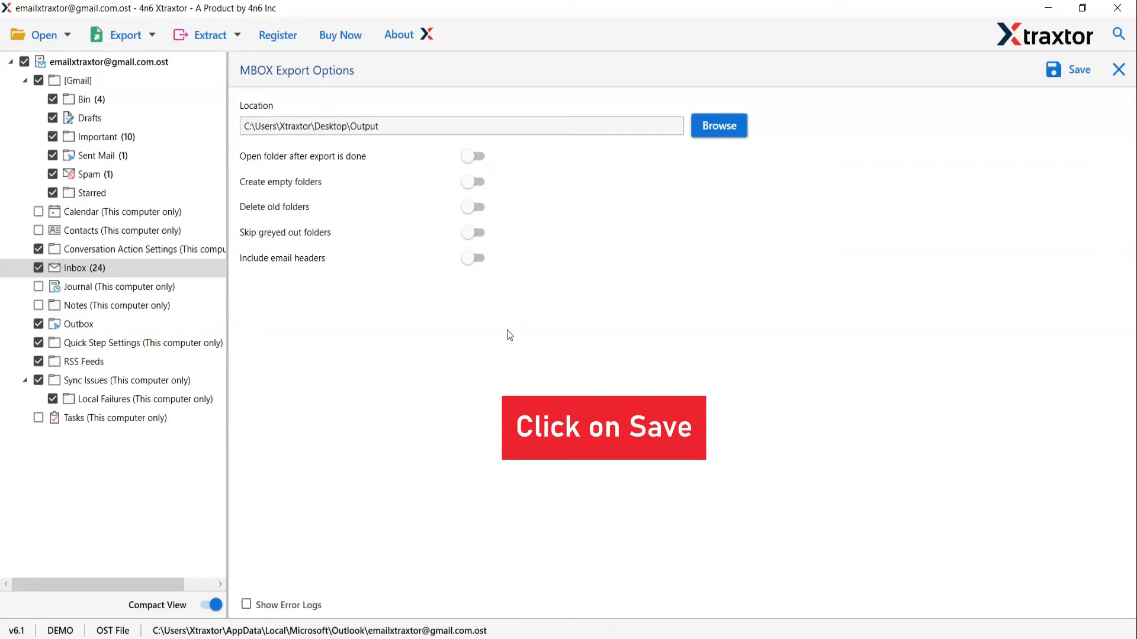
pyautogui.moveTo(914, 177)
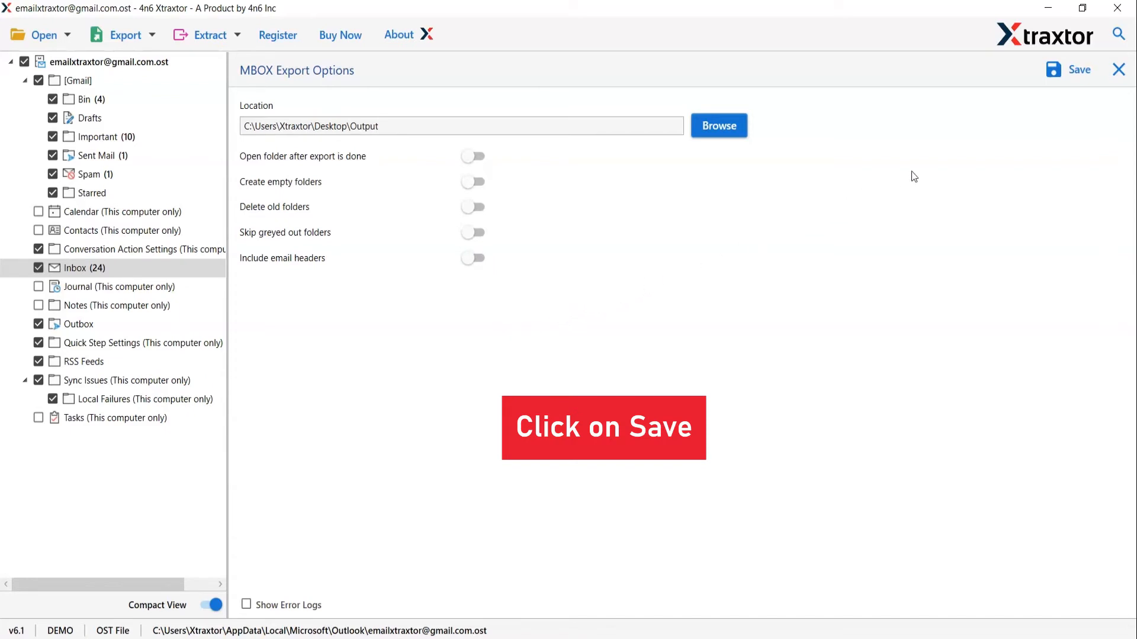
pyautogui.moveTo(1079, 70)
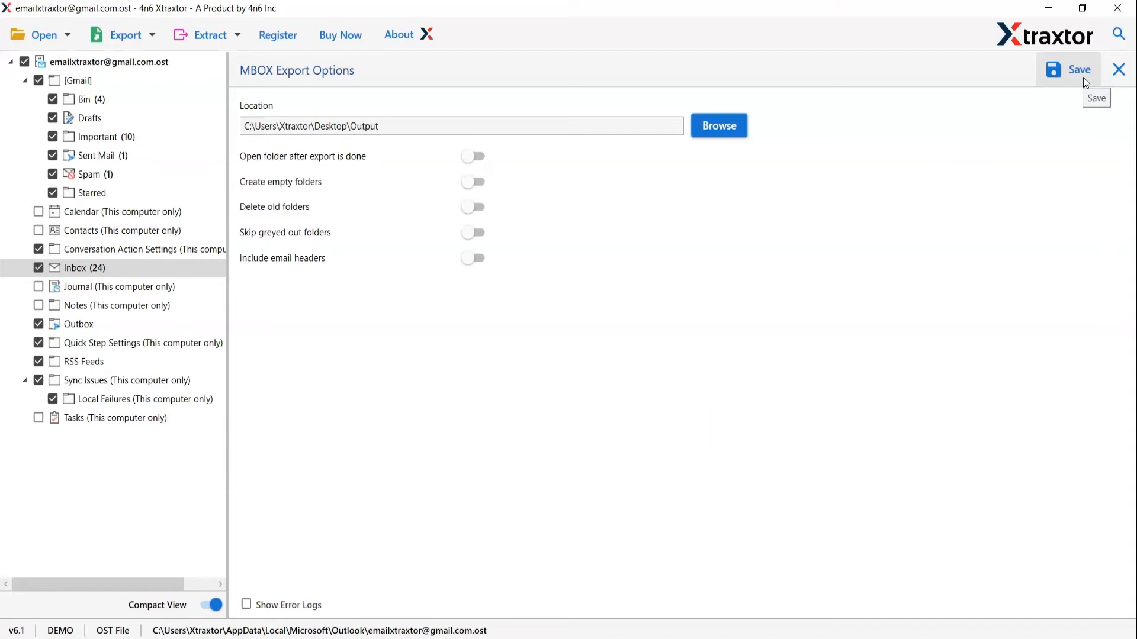
# Run the MBOX export and dismiss the demo edition export limit notice.
pyautogui.click(1078, 70)
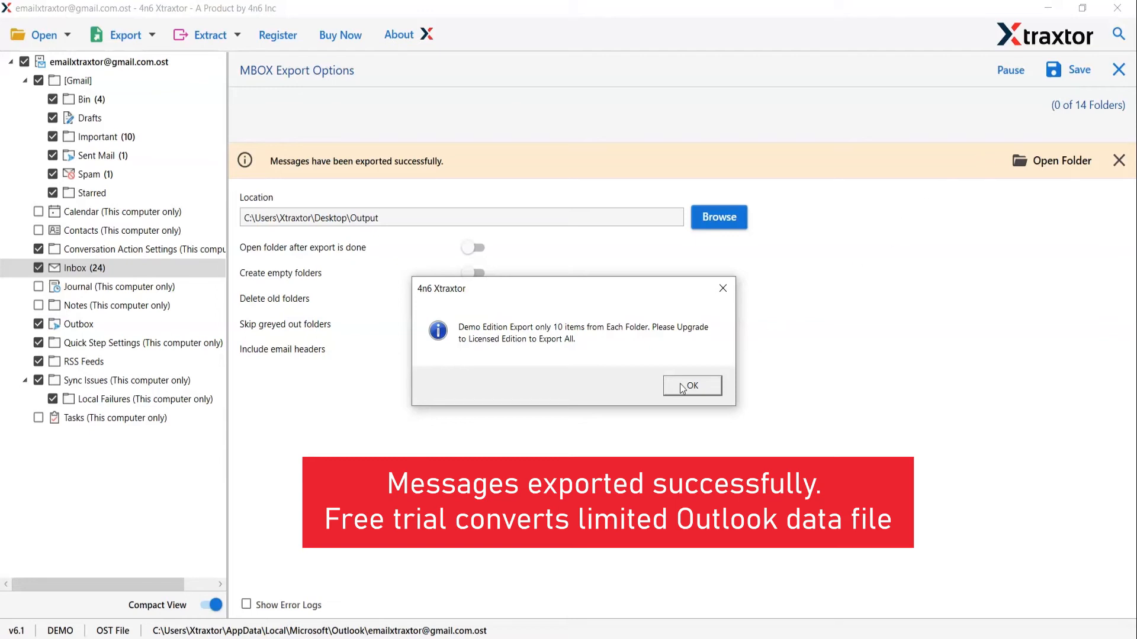
pyautogui.click(691, 385)
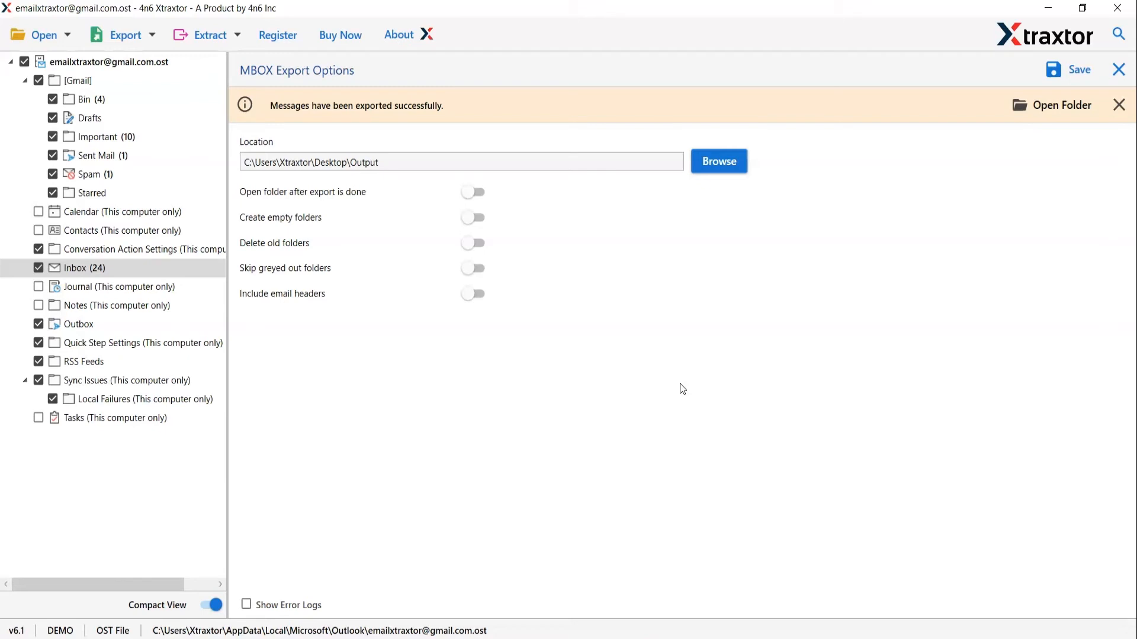
pyautogui.moveTo(1083, 111)
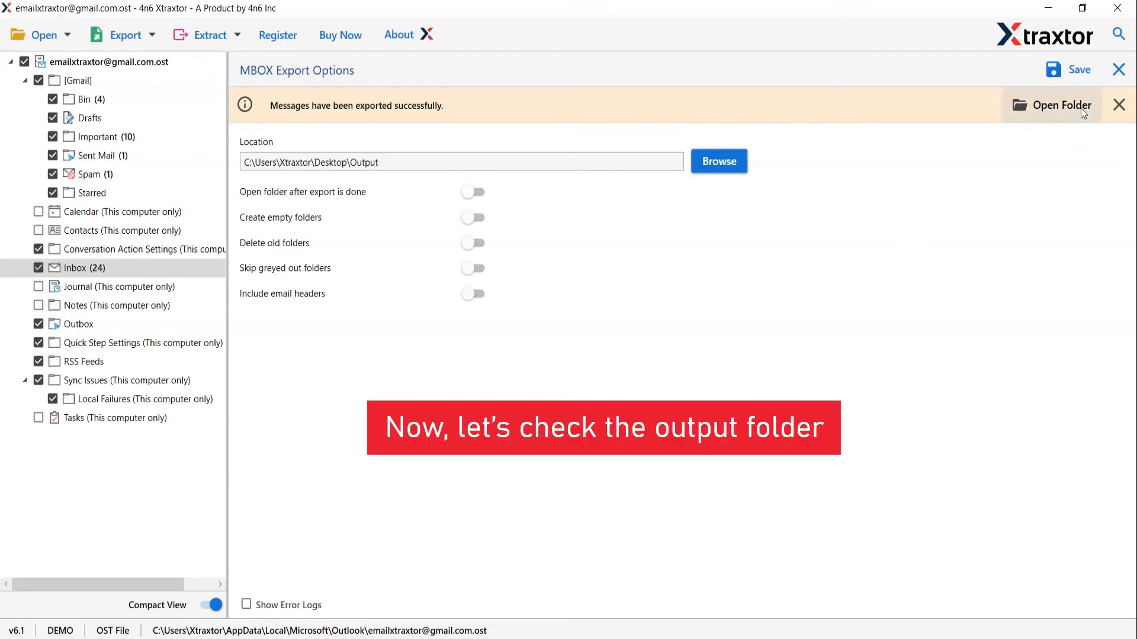
# Open the export output folder and its [Gmail] subfolder of MBOX files.
pyautogui.click(1060, 105)
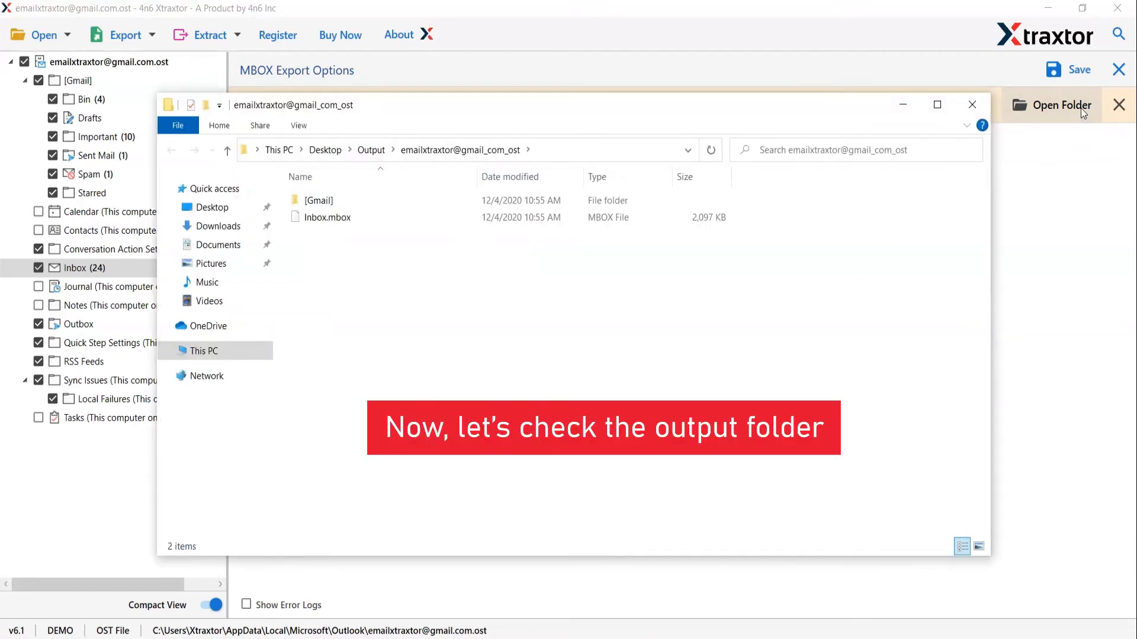
pyautogui.moveTo(913, 130)
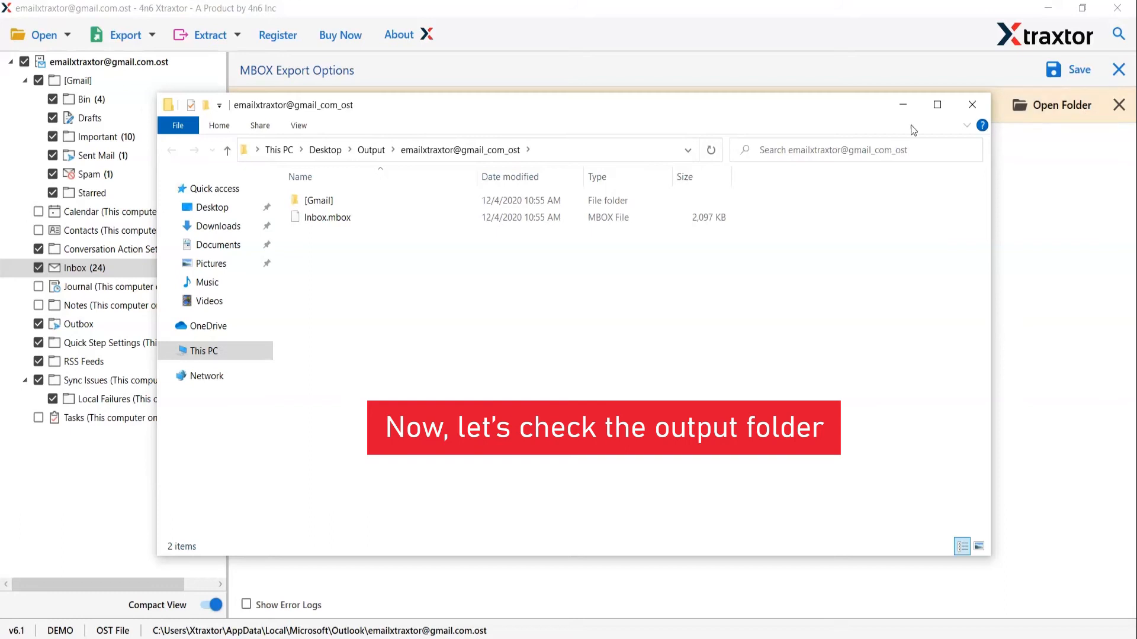
pyautogui.doubleClick(318, 200)
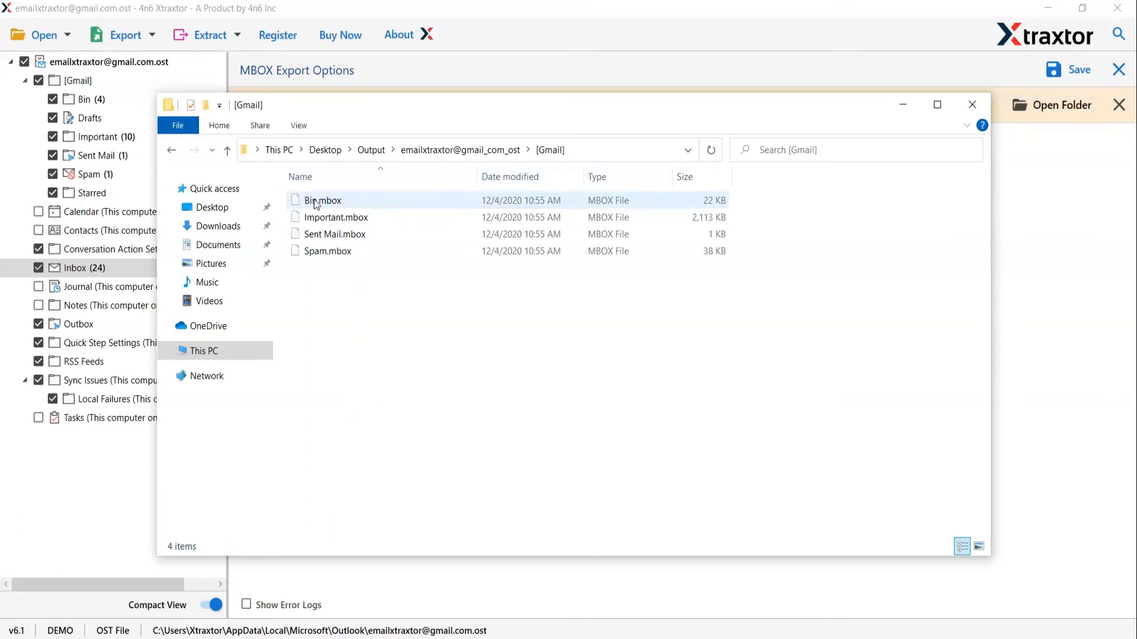
pyautogui.click(312, 290)
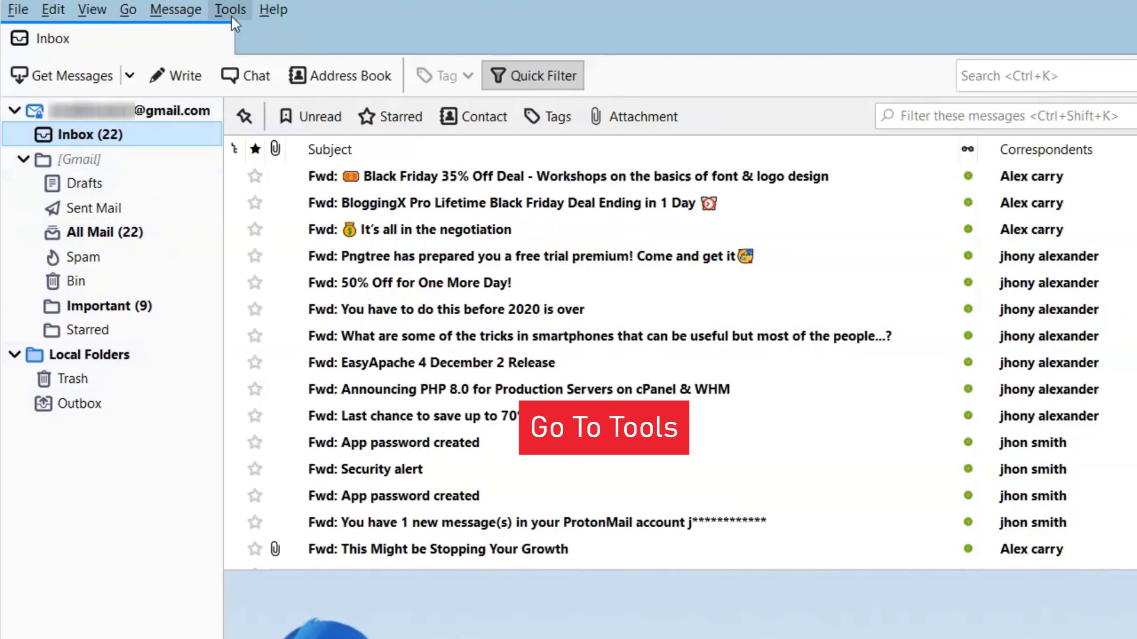
# Open Tools > Add-ons and search for 'ImportExportTools NG'.
pyautogui.click(230, 10)
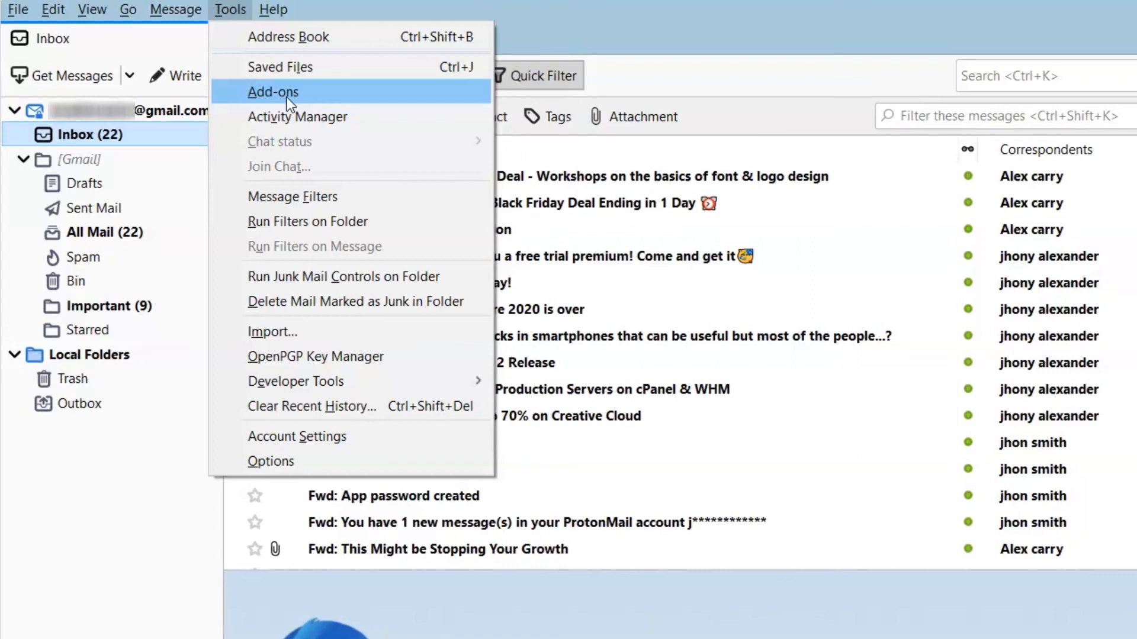
pyautogui.click(272, 91)
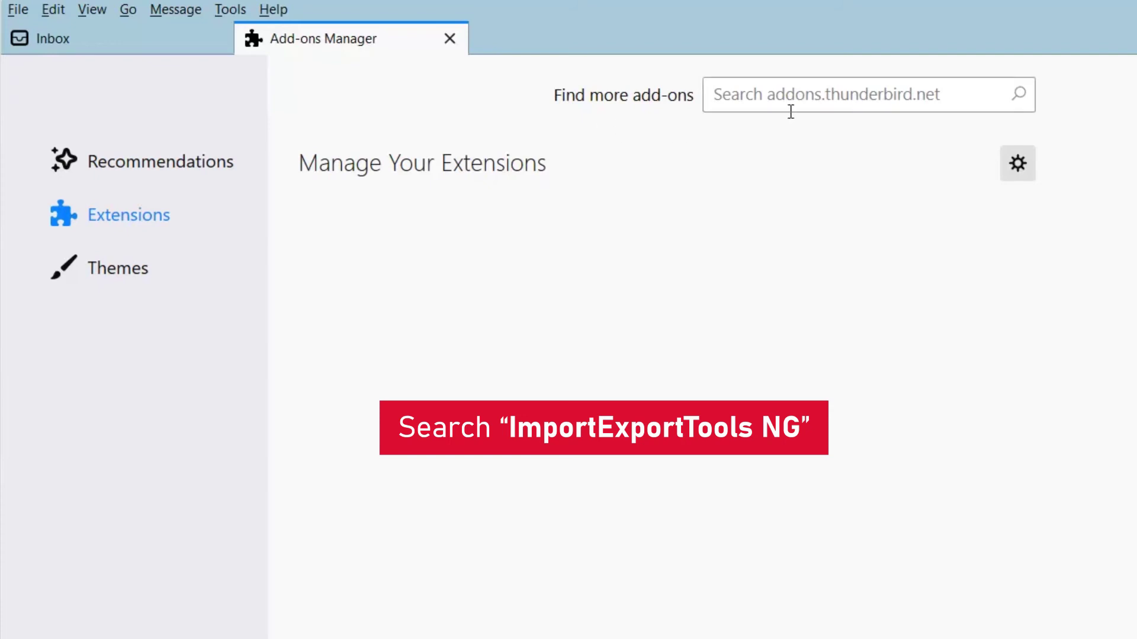
pyautogui.write('ImportExport')
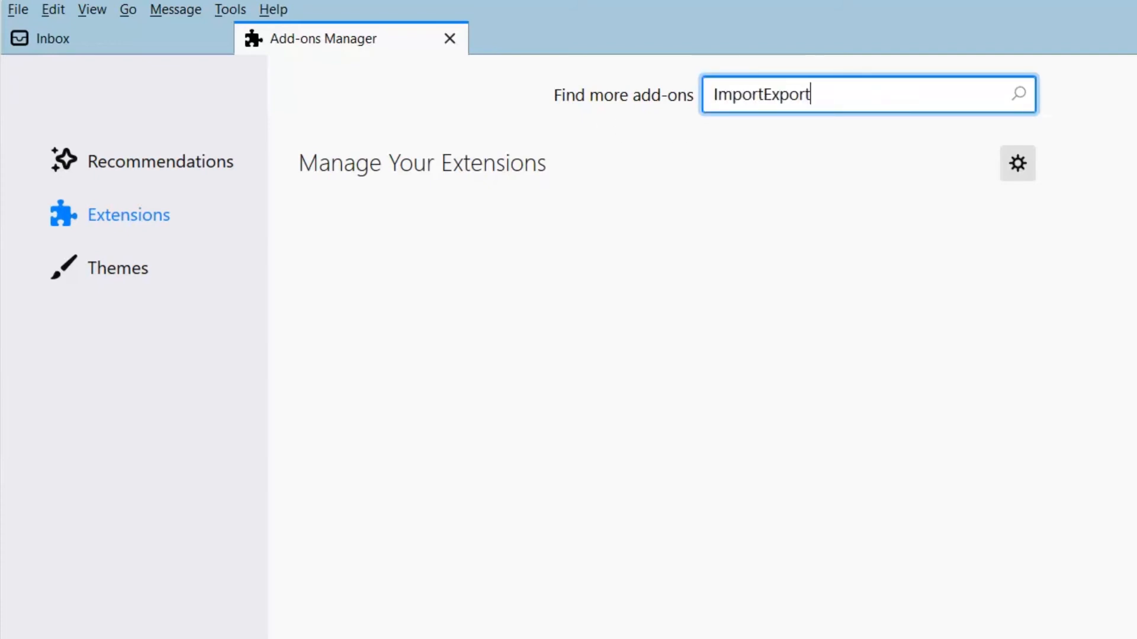
pyautogui.write('Tools')
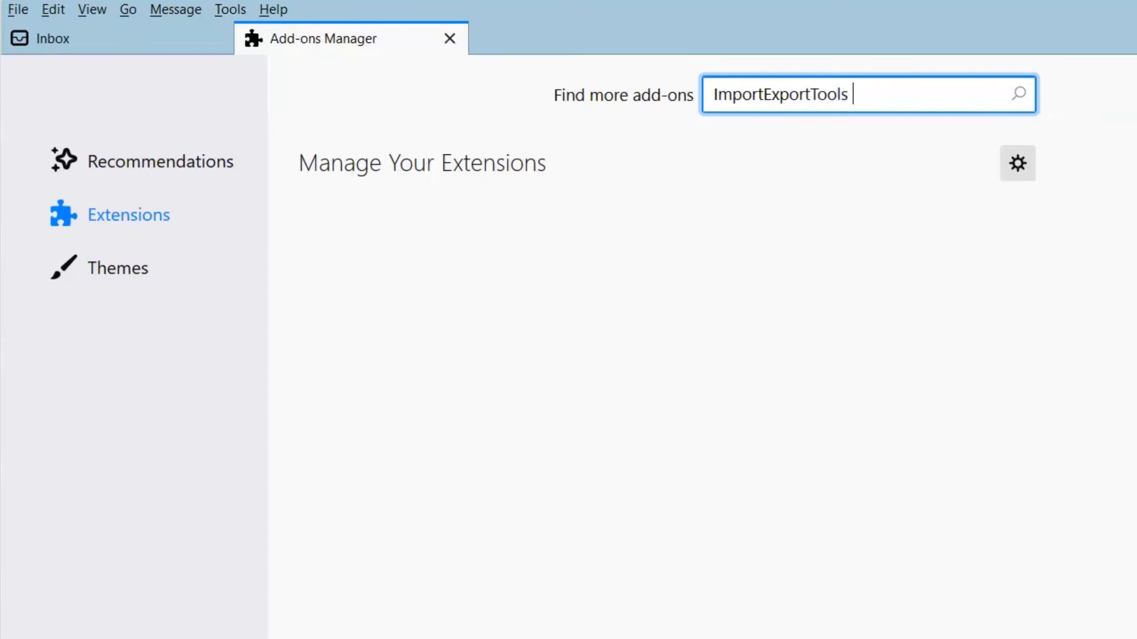
pyautogui.write('NG')
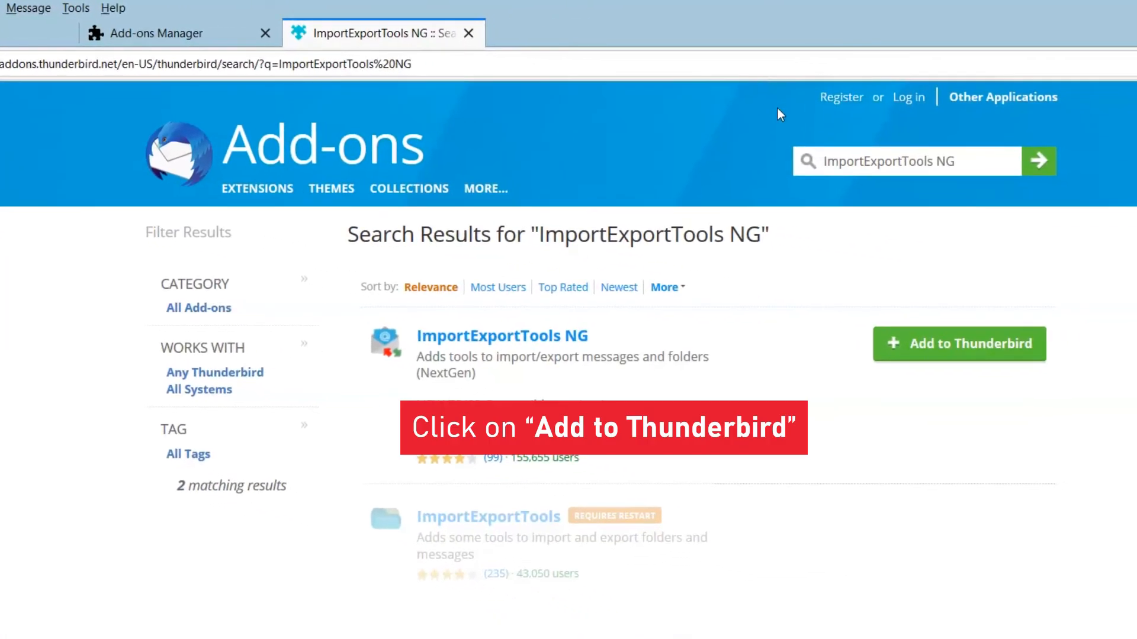
pyautogui.moveTo(962, 348)
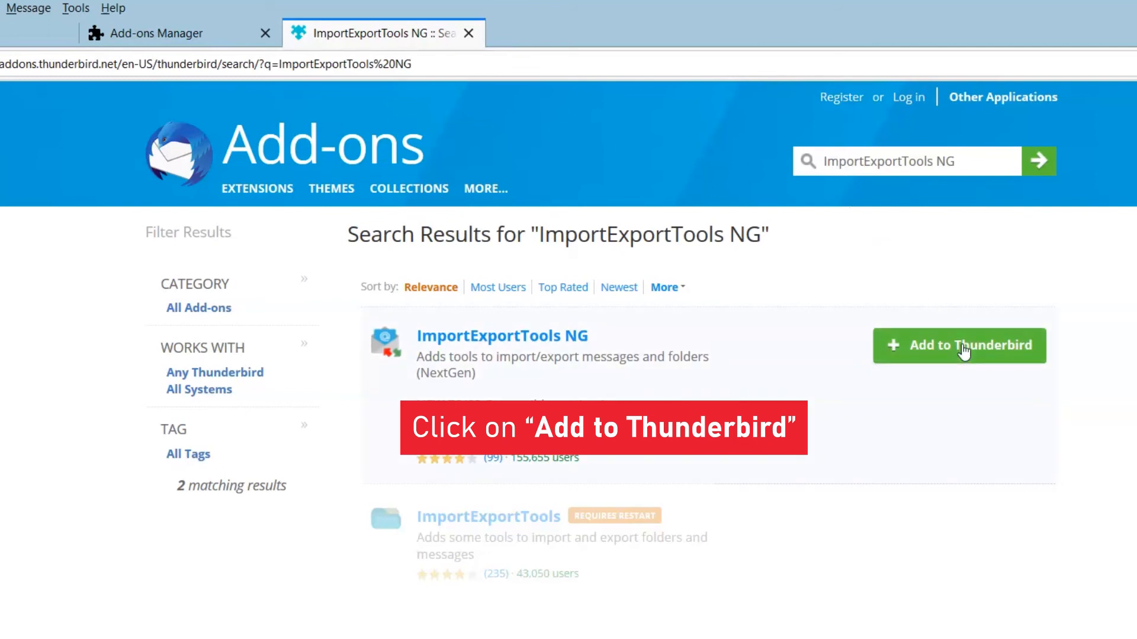
# Add ImportExportTools NG to Thunderbird, granting its permissions and confirming.
pyautogui.click(959, 346)
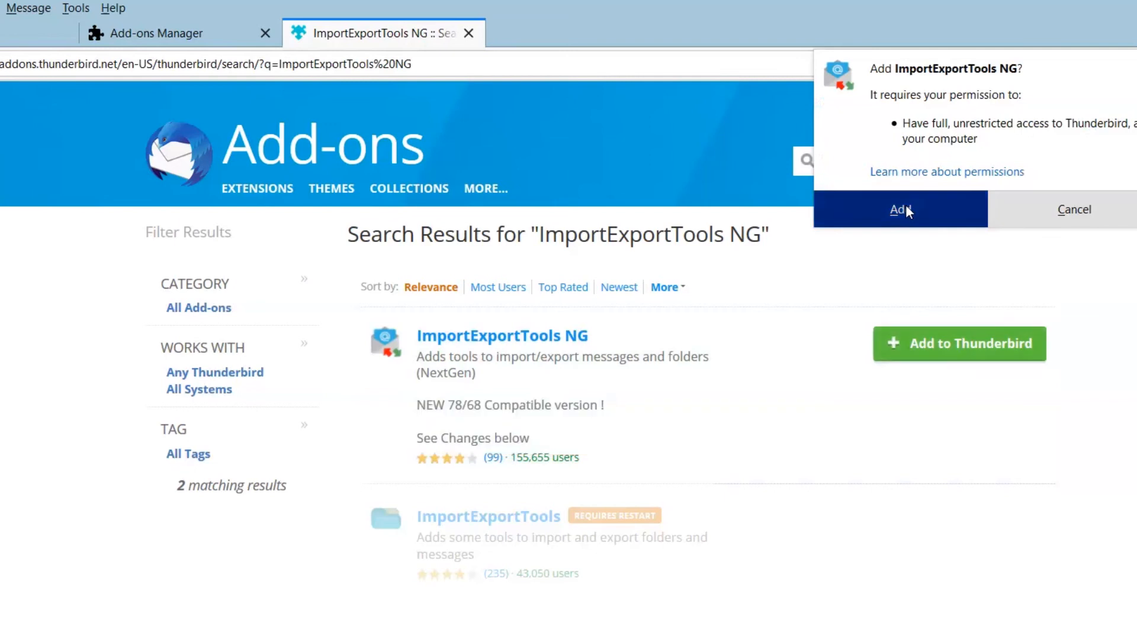
pyautogui.click(899, 209)
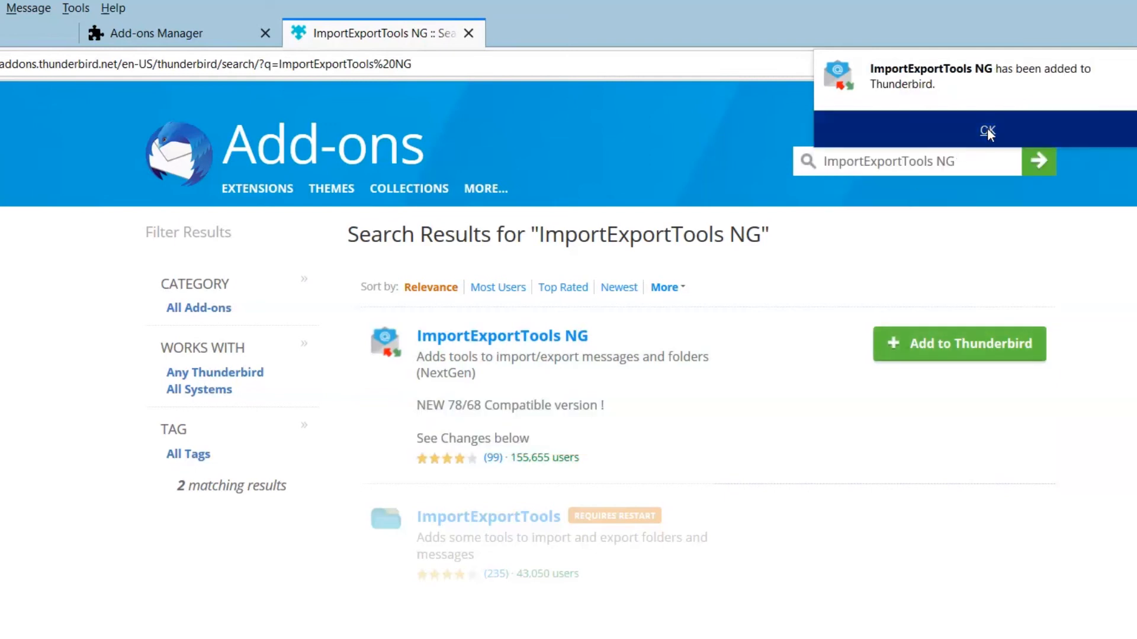
pyautogui.click(988, 132)
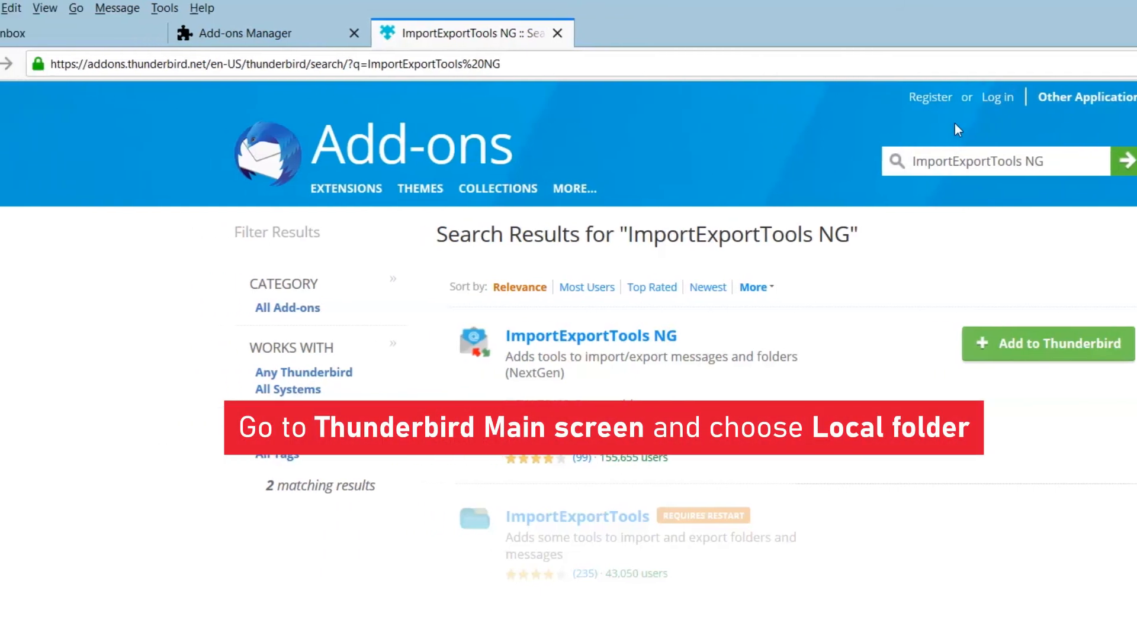
# From the Inbox tab, start ImportExportTools NG 'Import mbox file' into Local Folders.
pyautogui.click(43, 33)
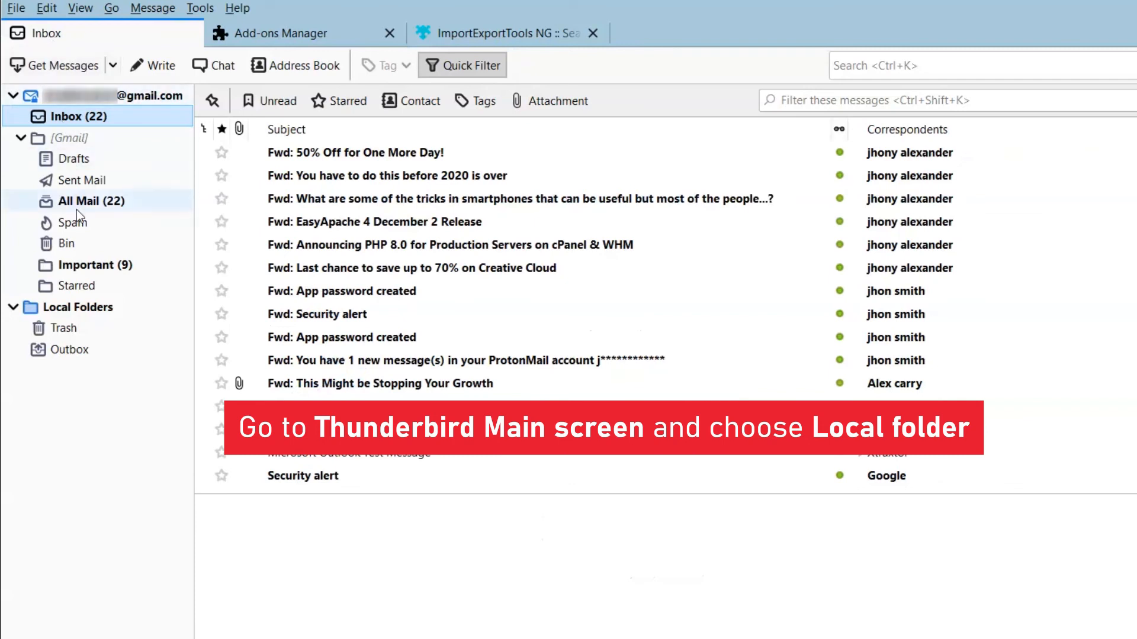
pyautogui.click(78, 306)
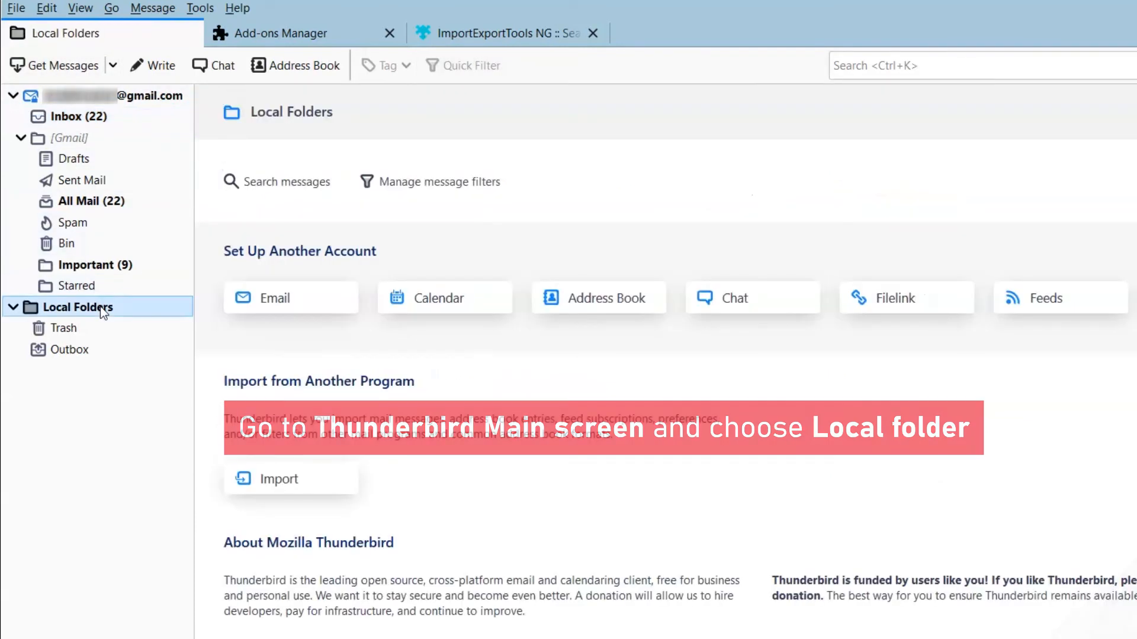
pyautogui.click(200, 8)
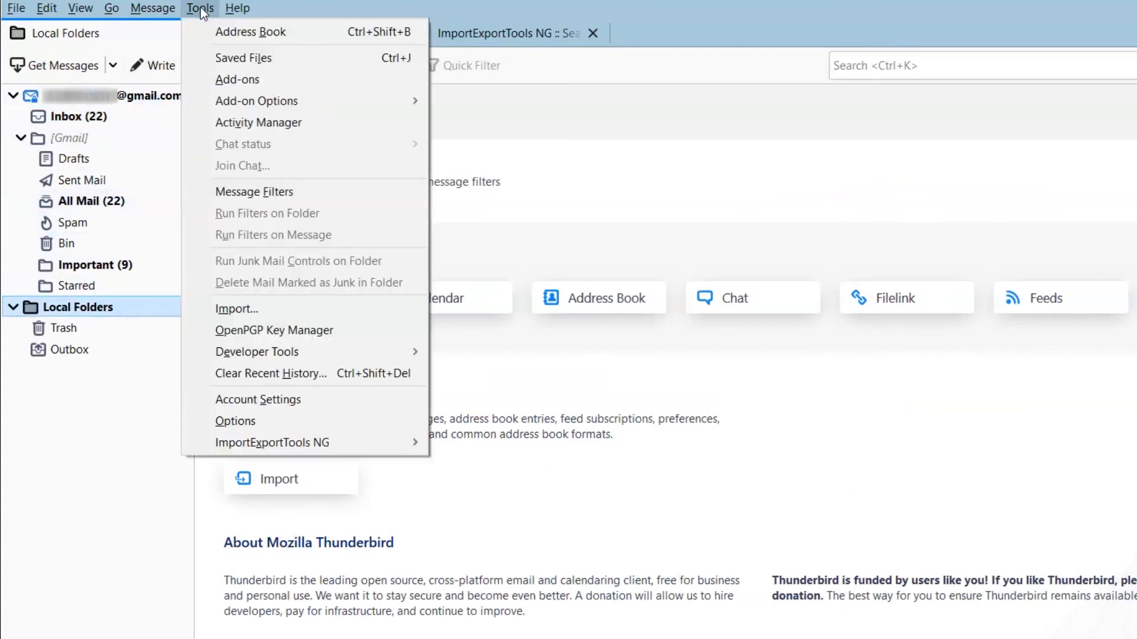
pyautogui.moveTo(274, 329)
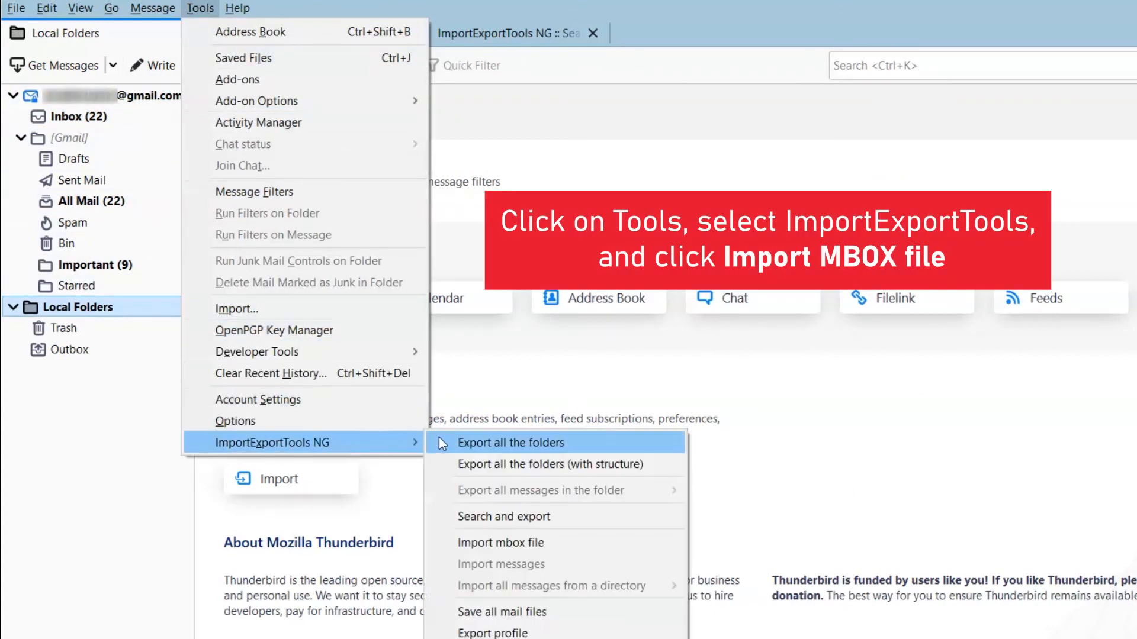
pyautogui.click(501, 543)
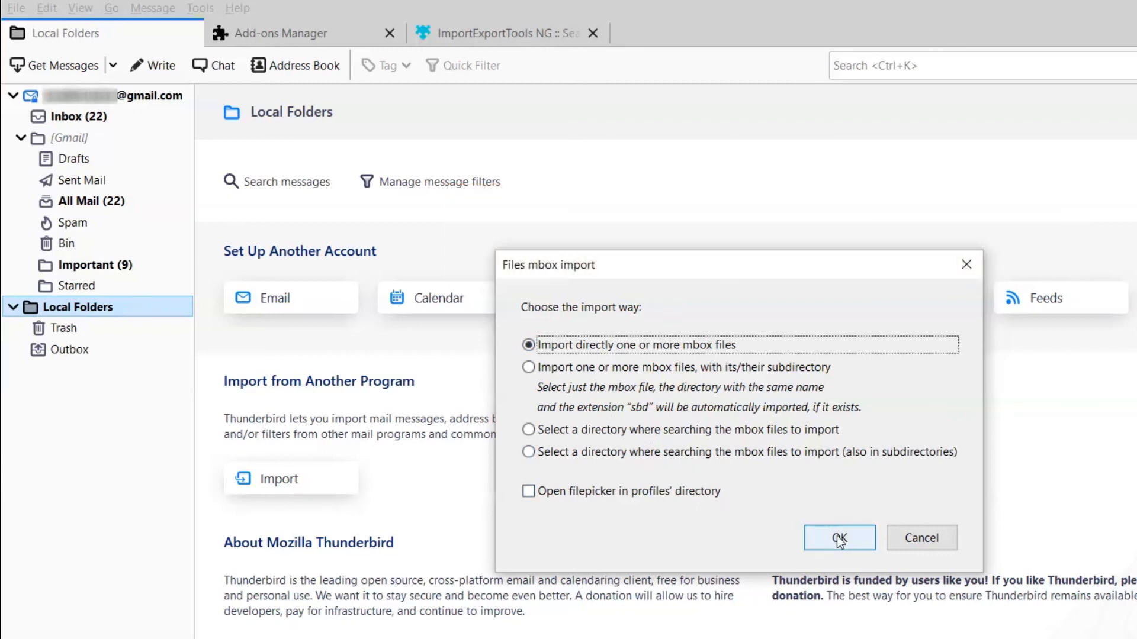
# Import Bin, Important, Sent Mail and Spam .mbox files from [Gmail] directly.
pyautogui.click(839, 537)
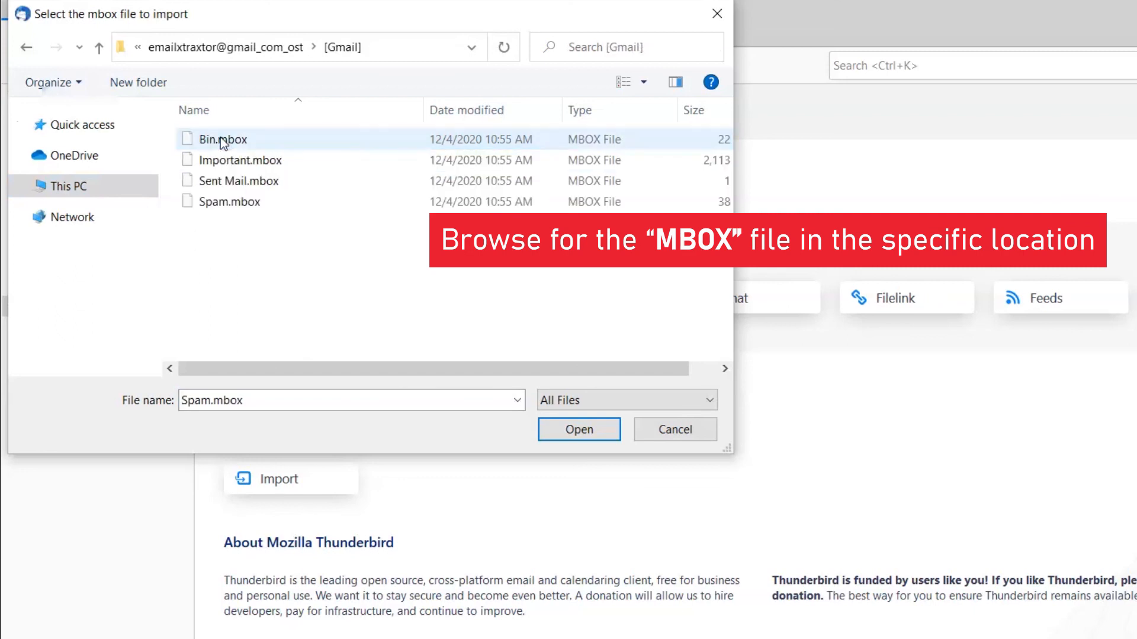
pyautogui.click(241, 161)
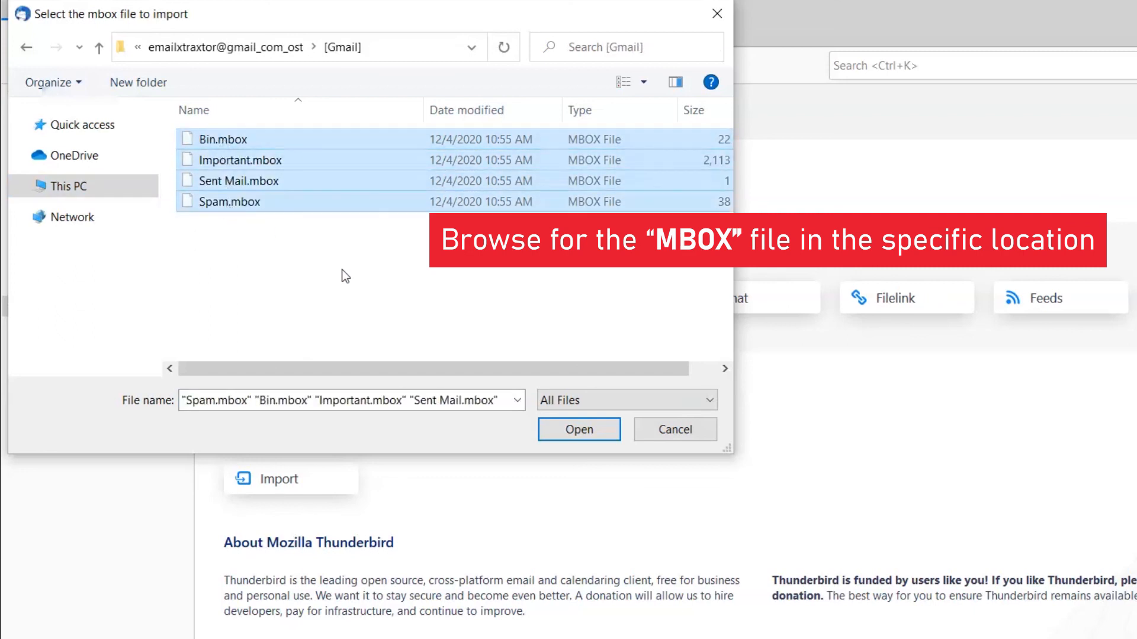
pyautogui.click(579, 430)
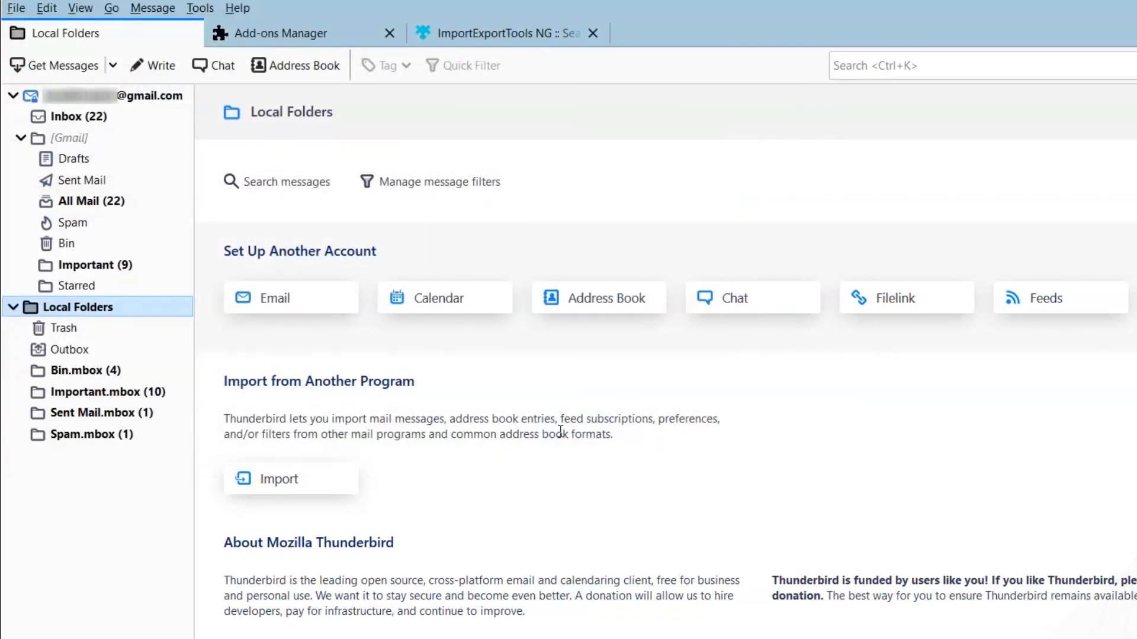
# Browse the Important.mbox, Sent Mail.mbox and Spam.mbox folders to check their messages.
pyautogui.click(106, 392)
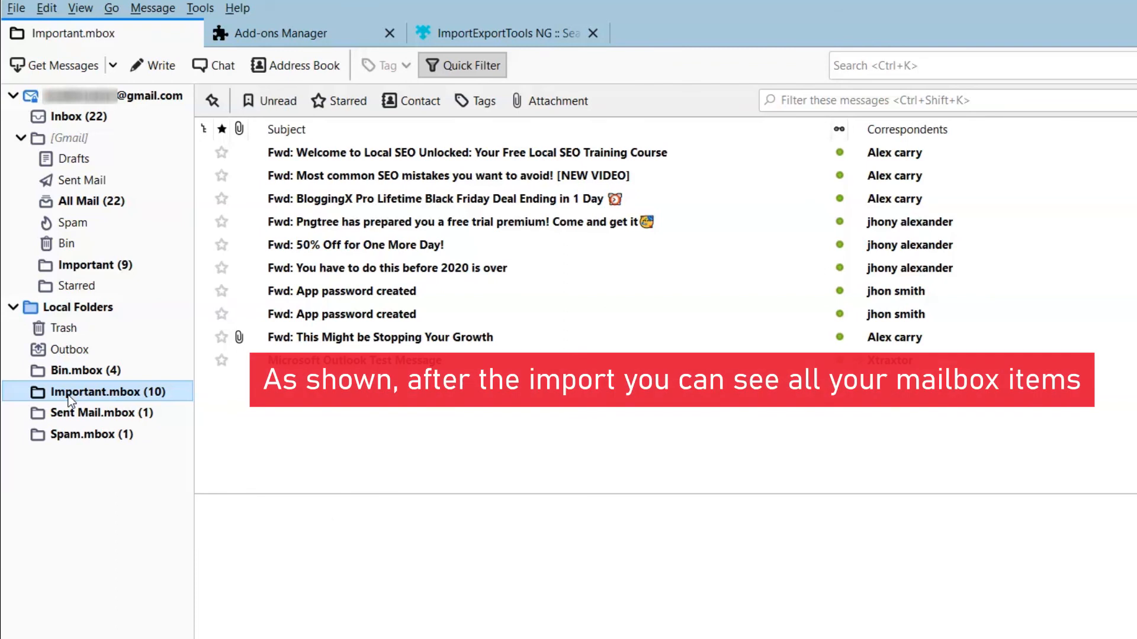
pyautogui.click(101, 413)
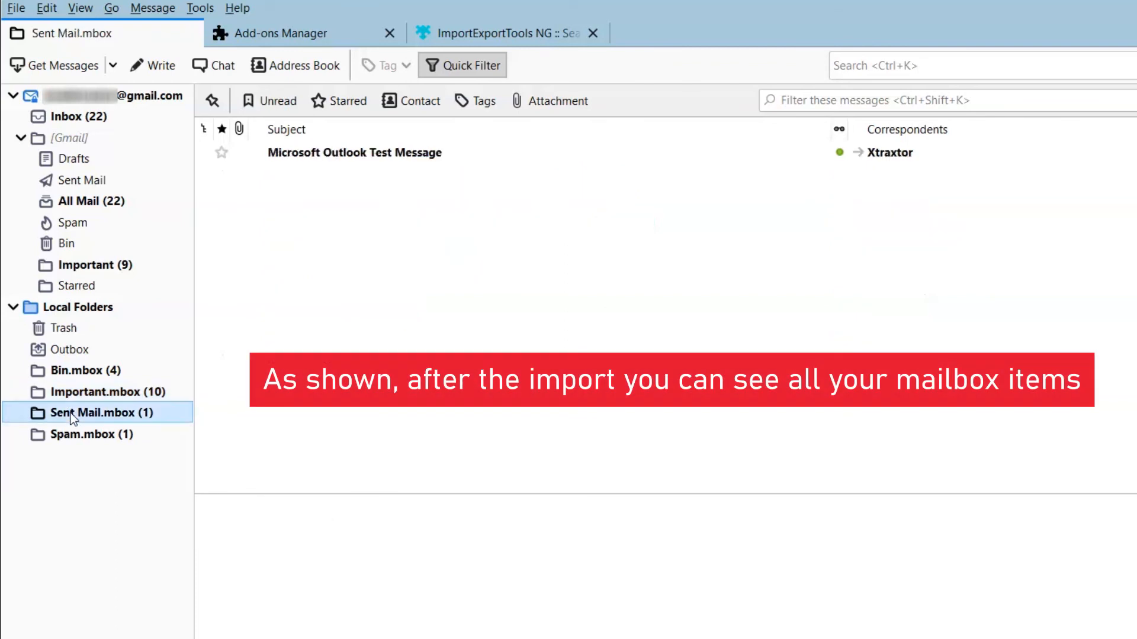
pyautogui.click(93, 434)
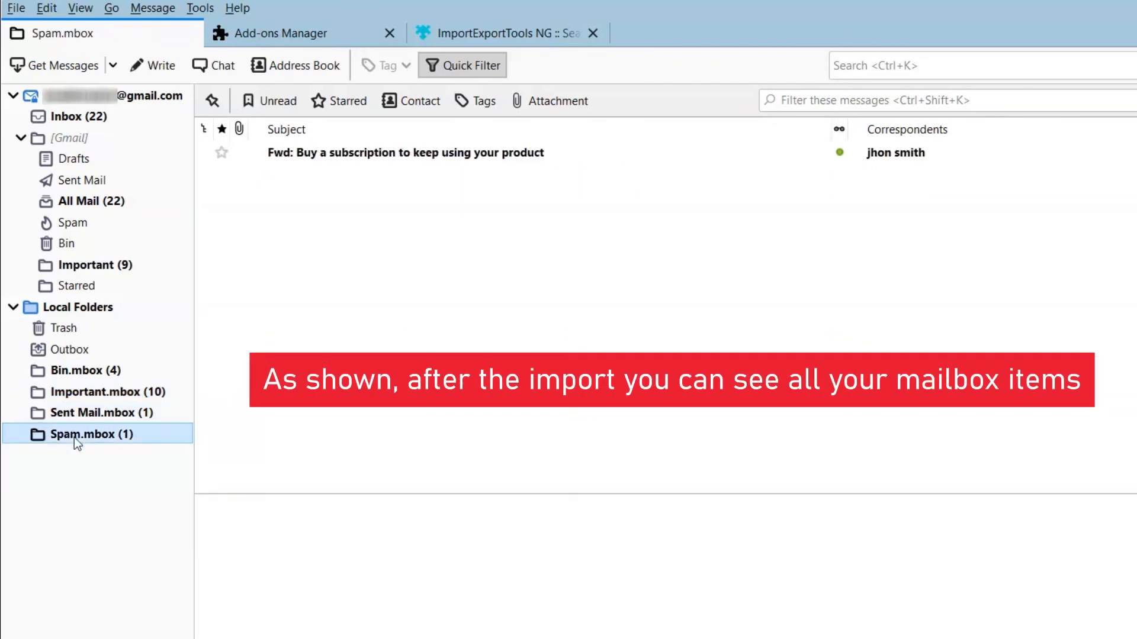